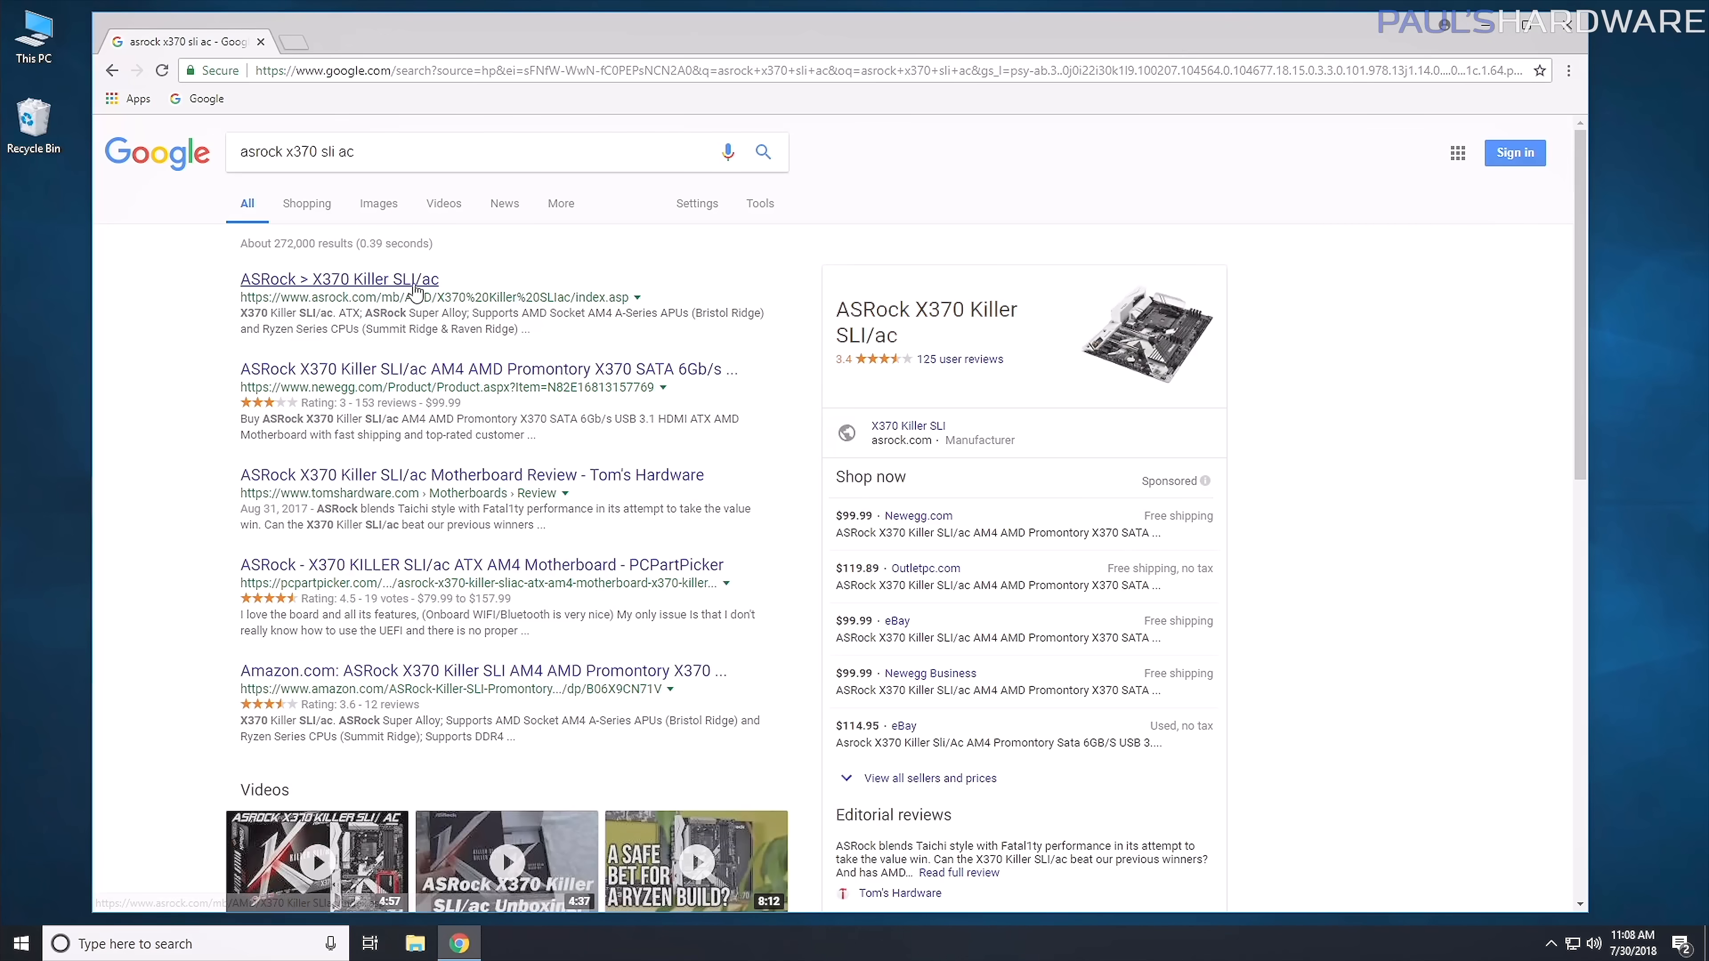
# Go to the X370 Killer SLI/ac product page from the search results.
pyautogui.click(339, 279)
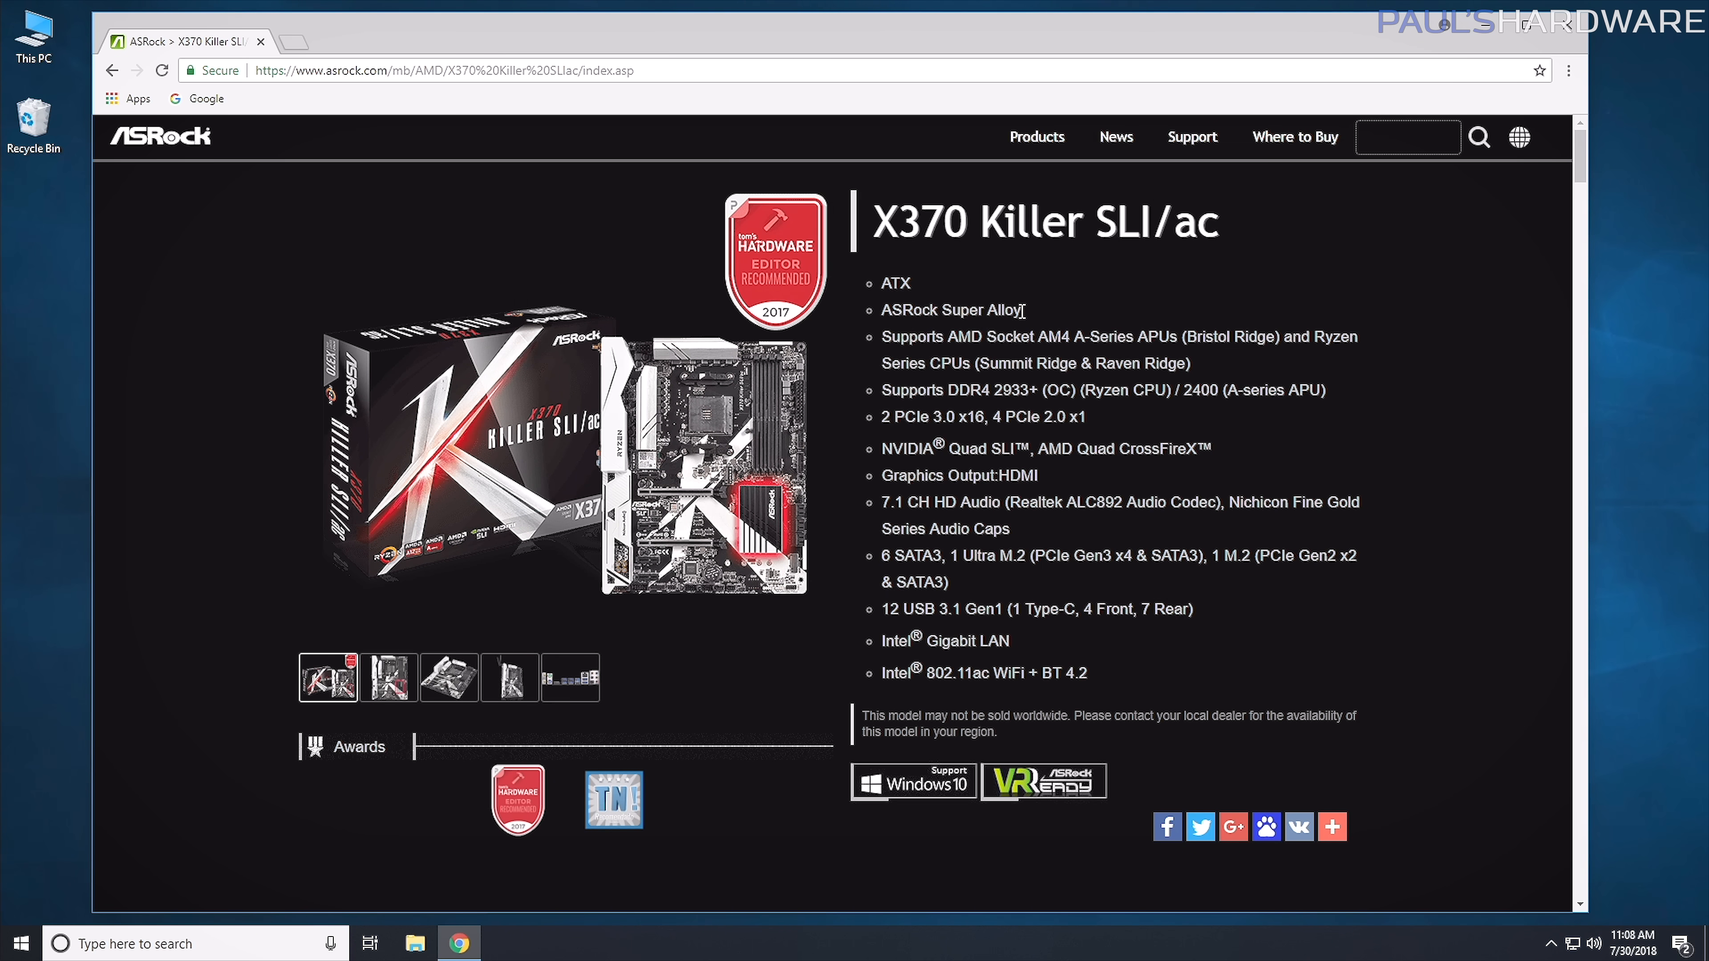
pyautogui.moveTo(1043, 286)
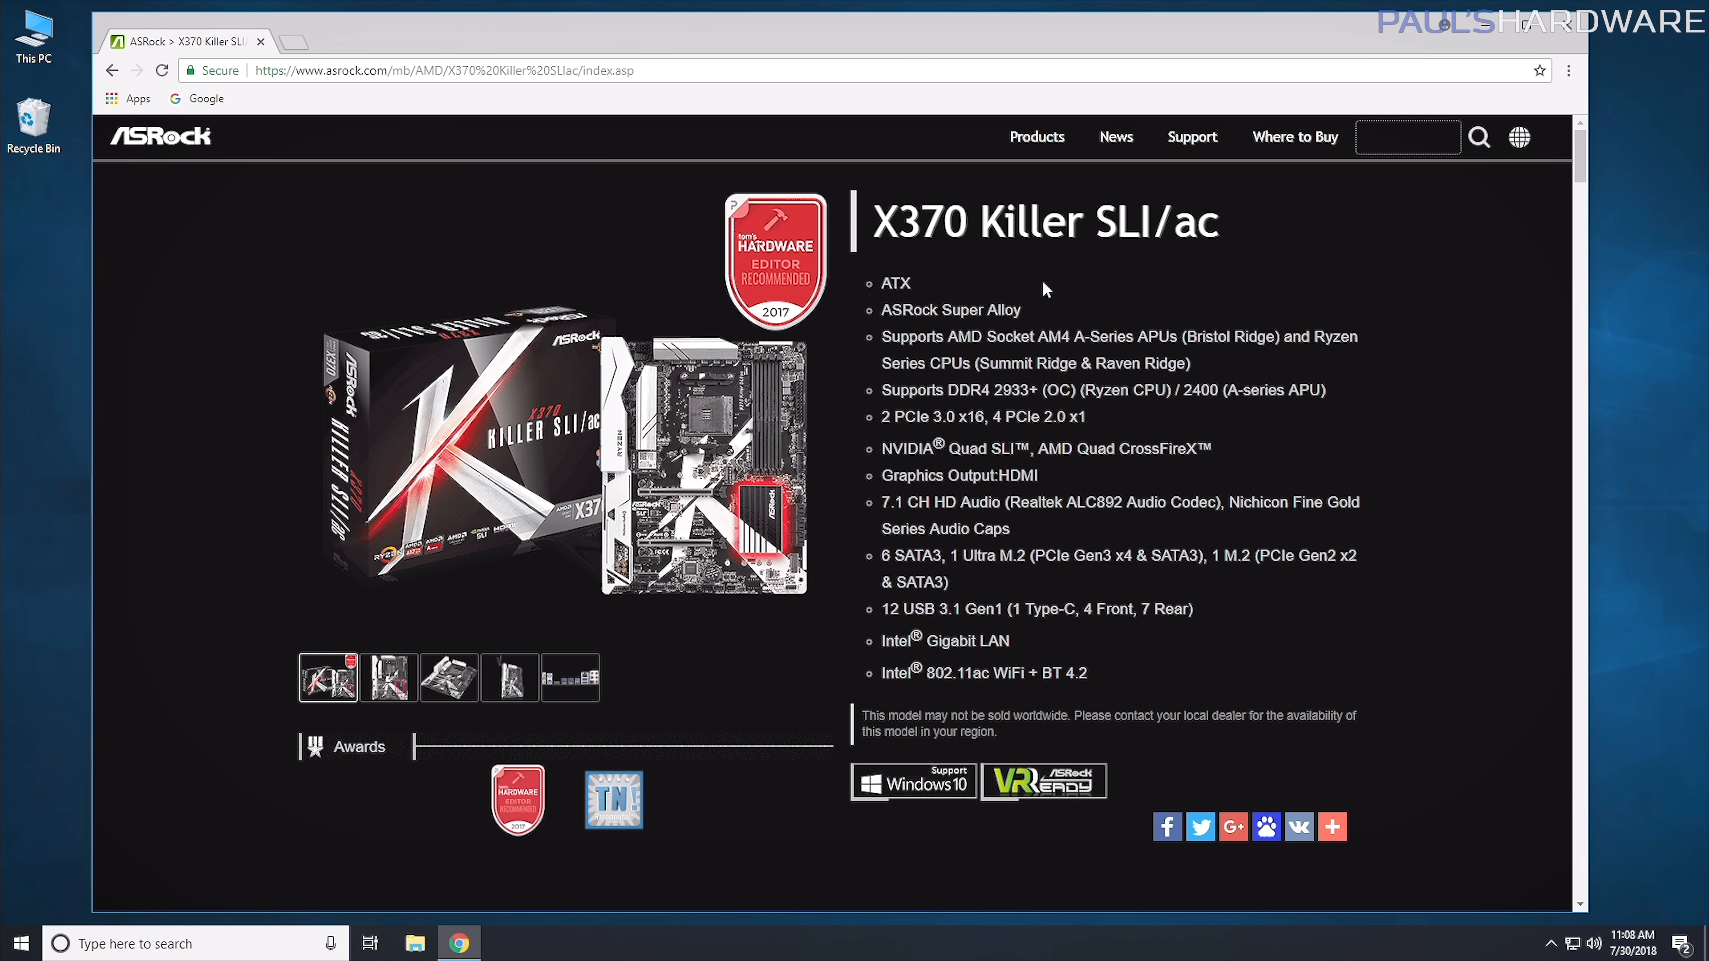
pyautogui.scroll(-3)
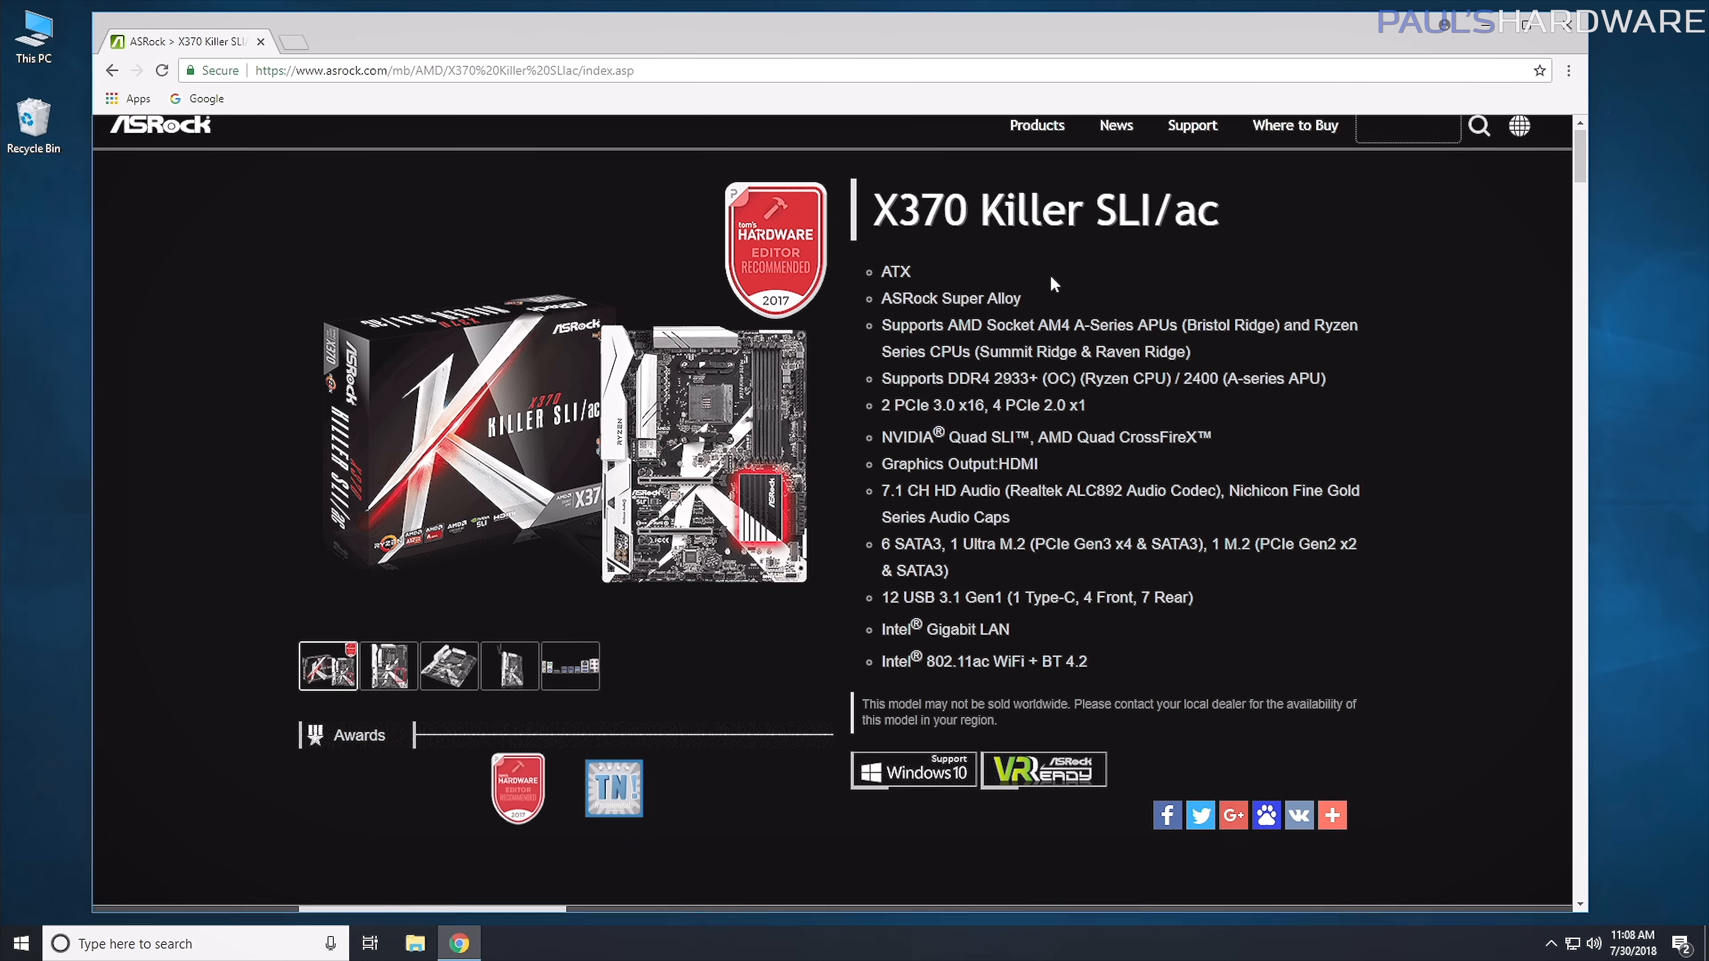
pyautogui.scroll(-3)
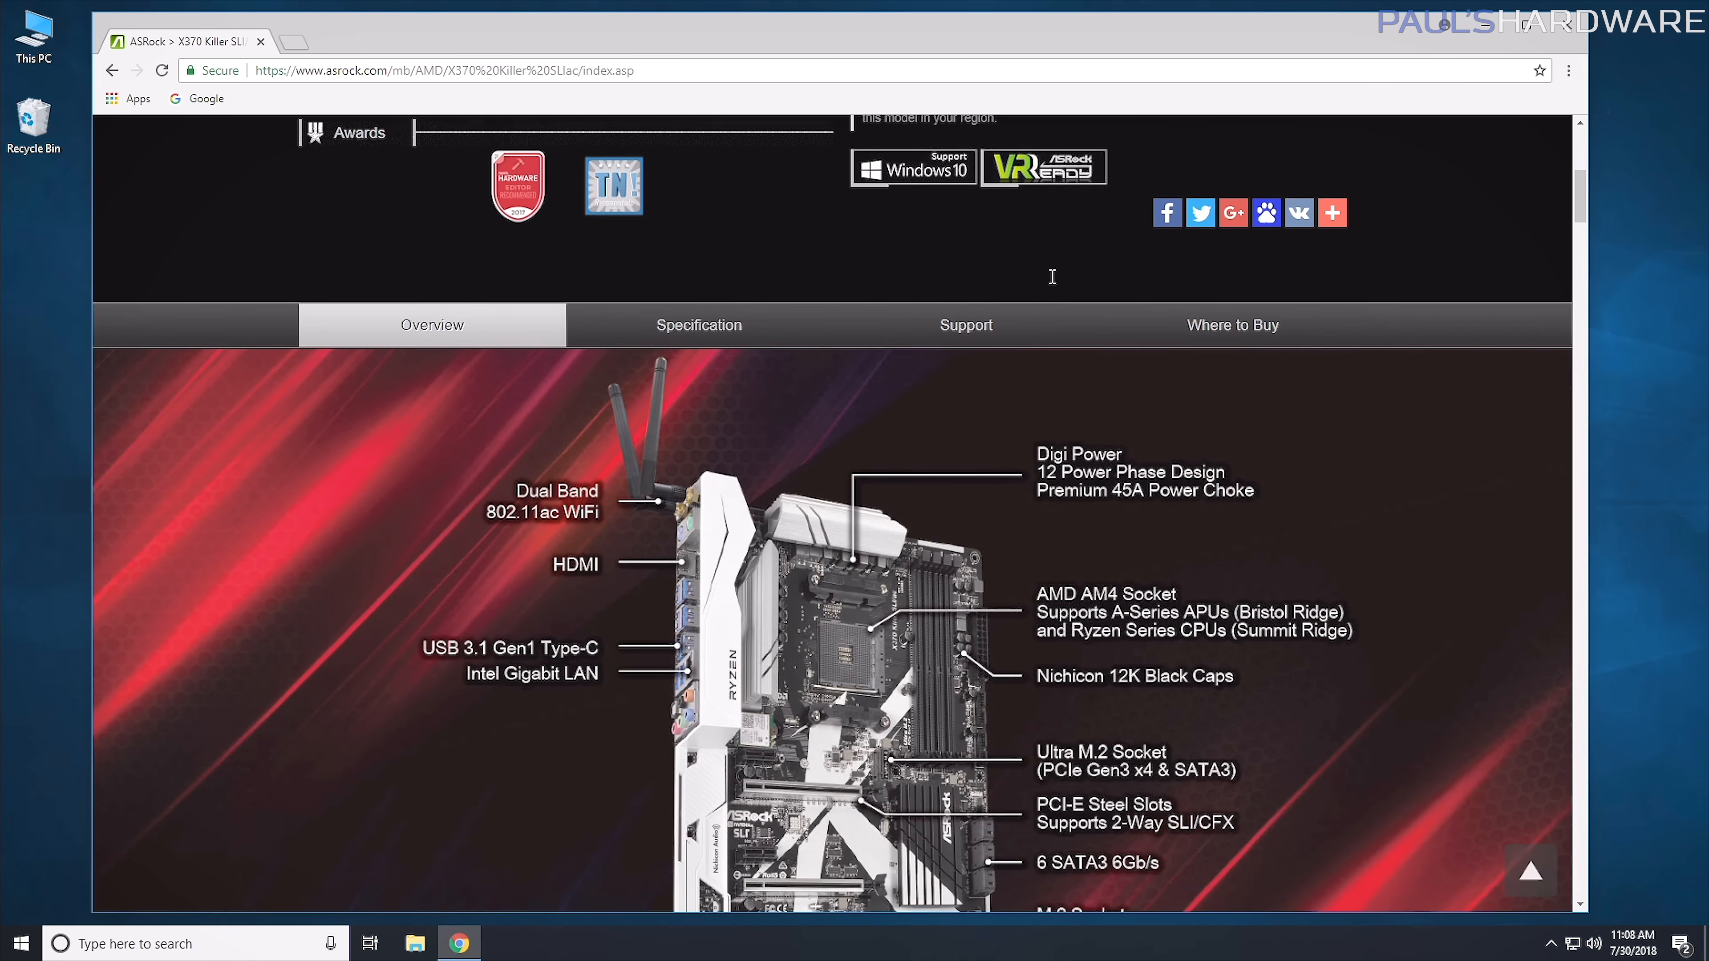
# Show the board's Support section and its driver download list.
pyautogui.click(963, 325)
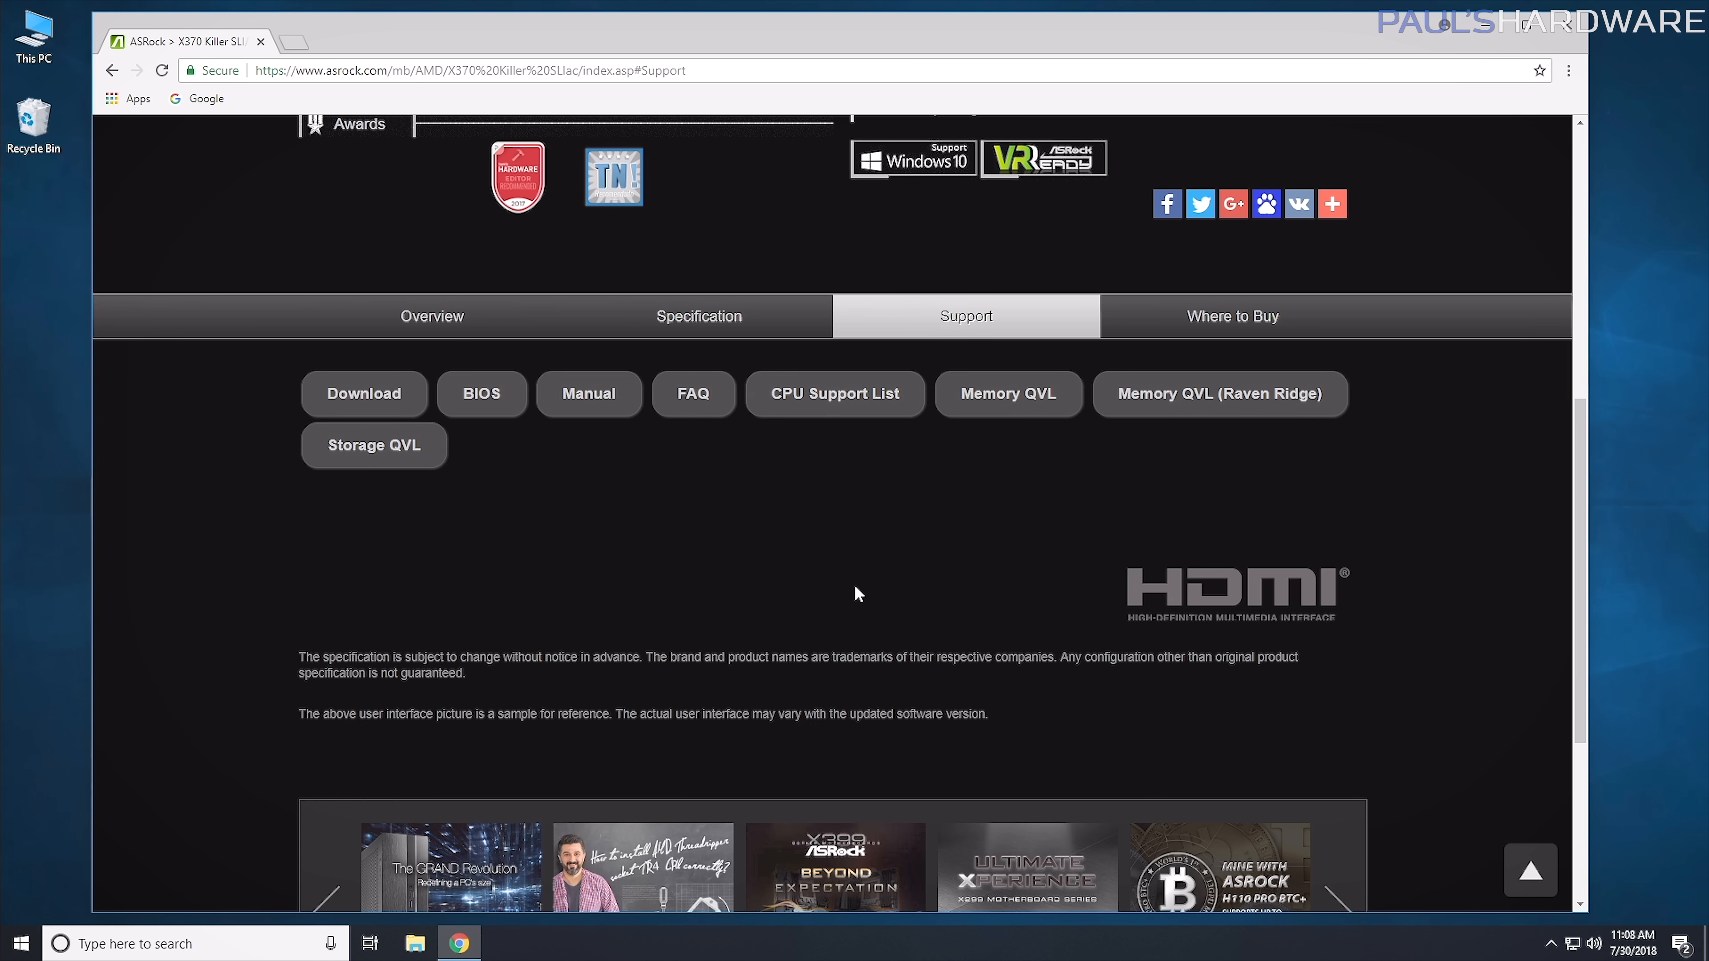
pyautogui.click(364, 393)
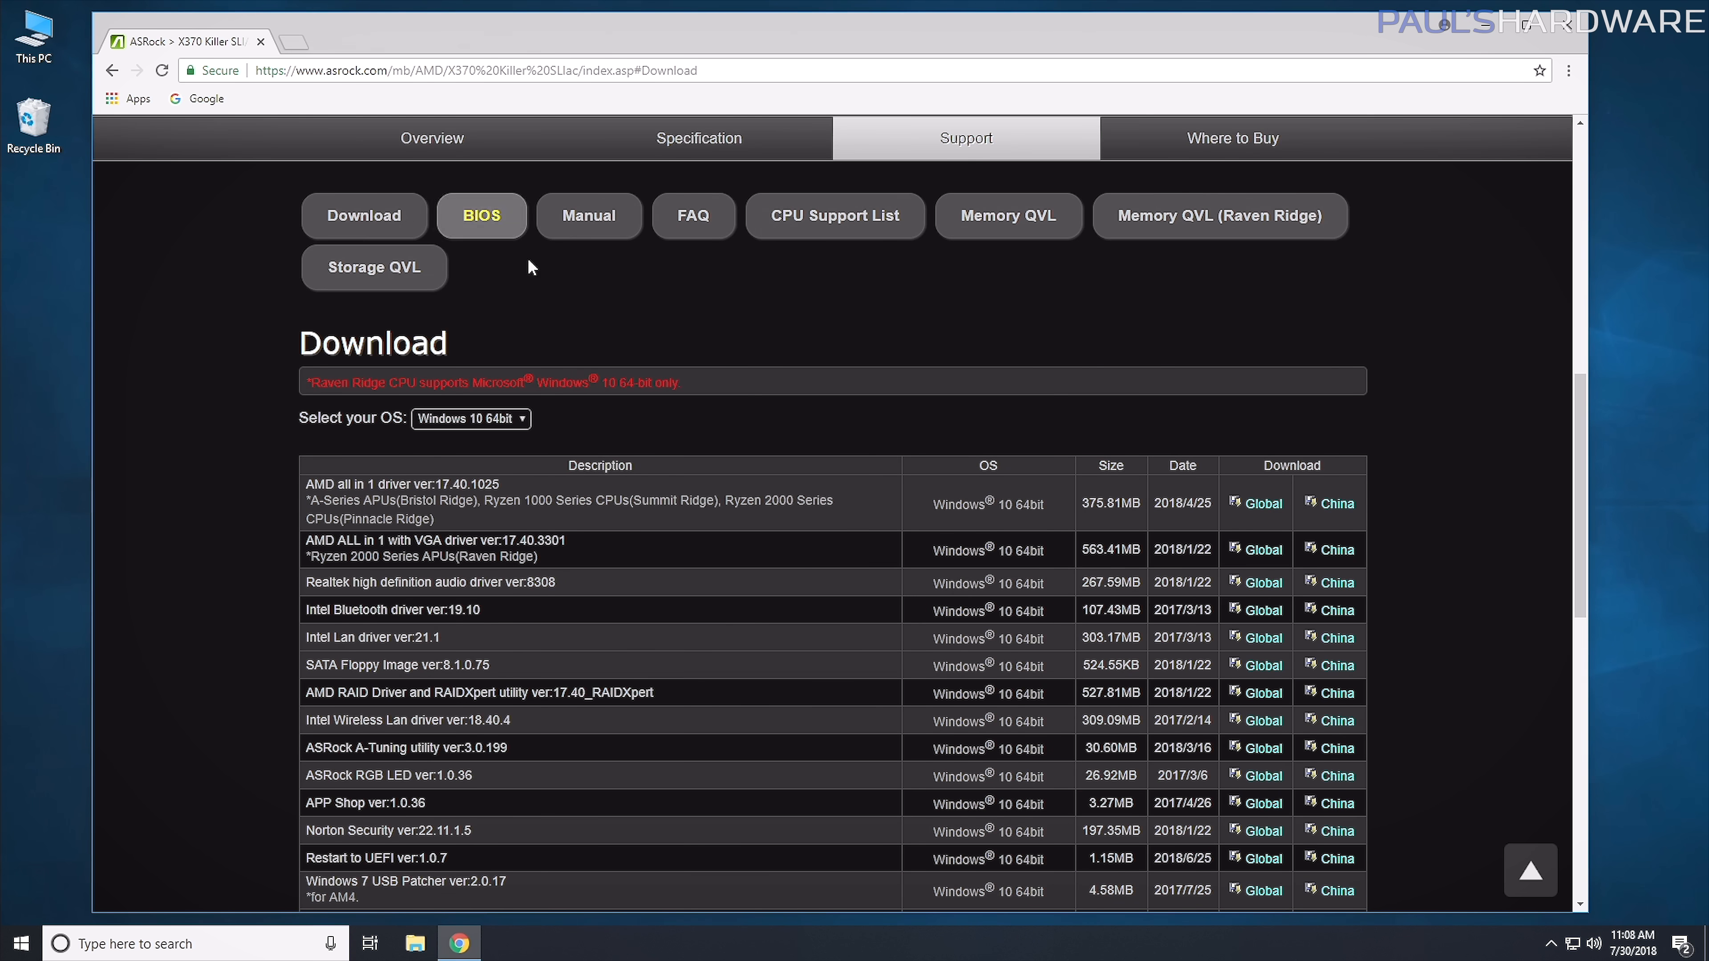
pyautogui.moveTo(666, 268)
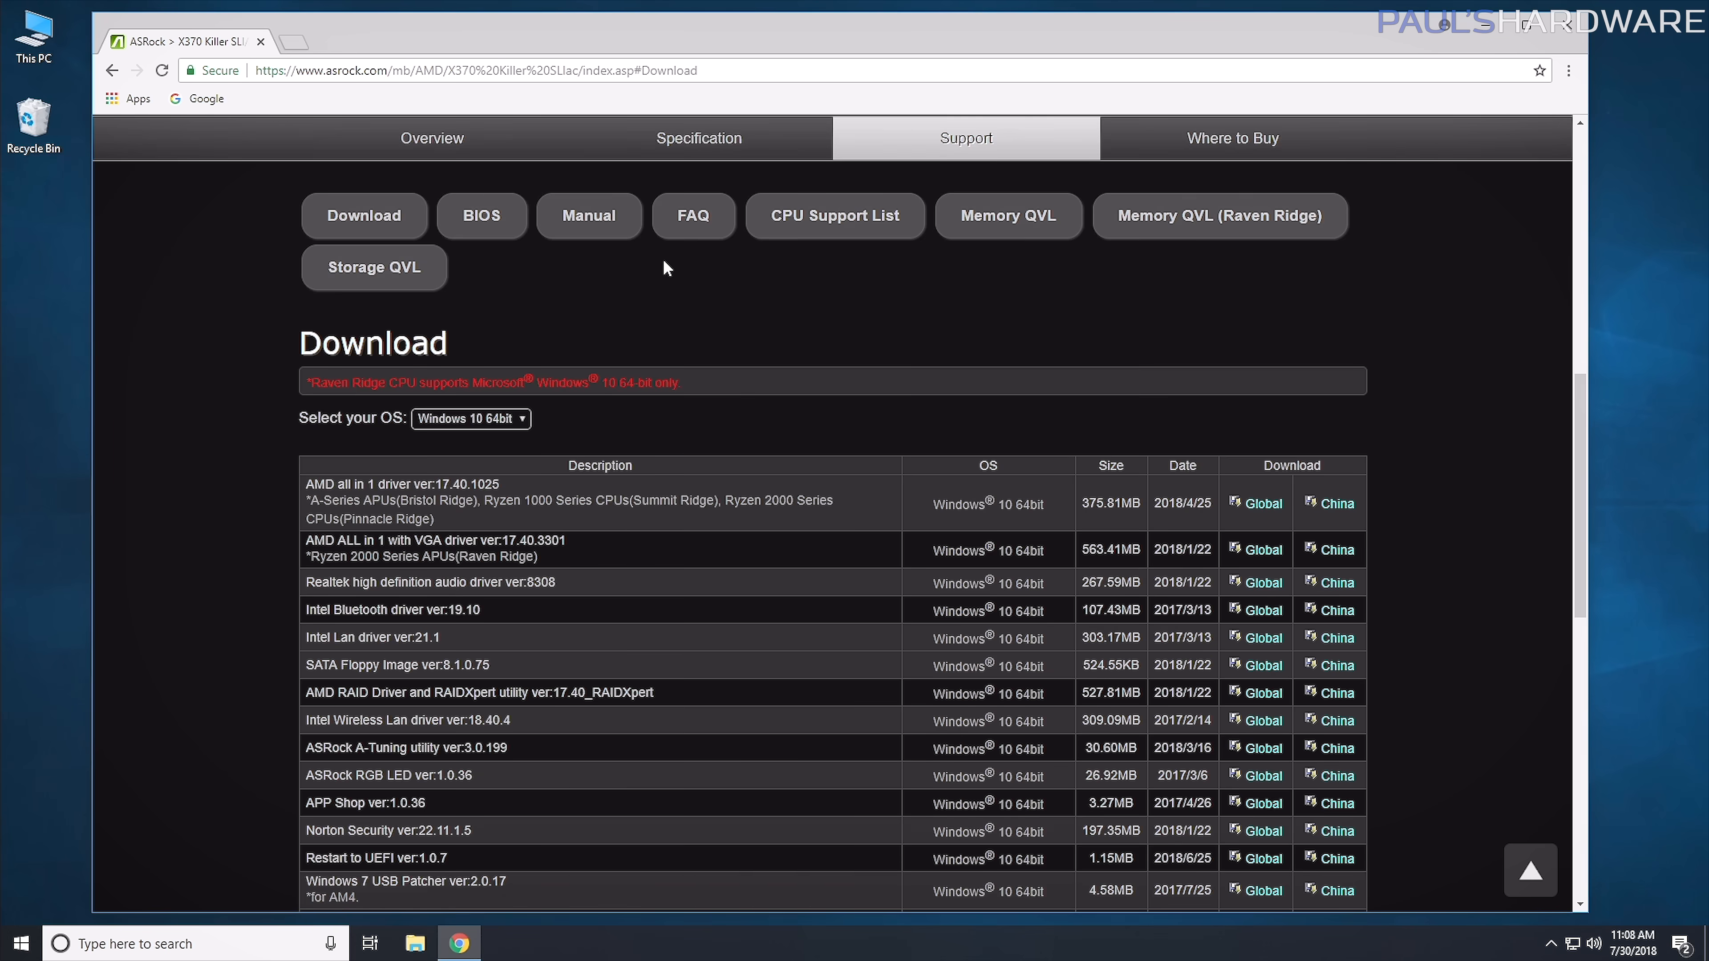
pyautogui.scroll(-3)
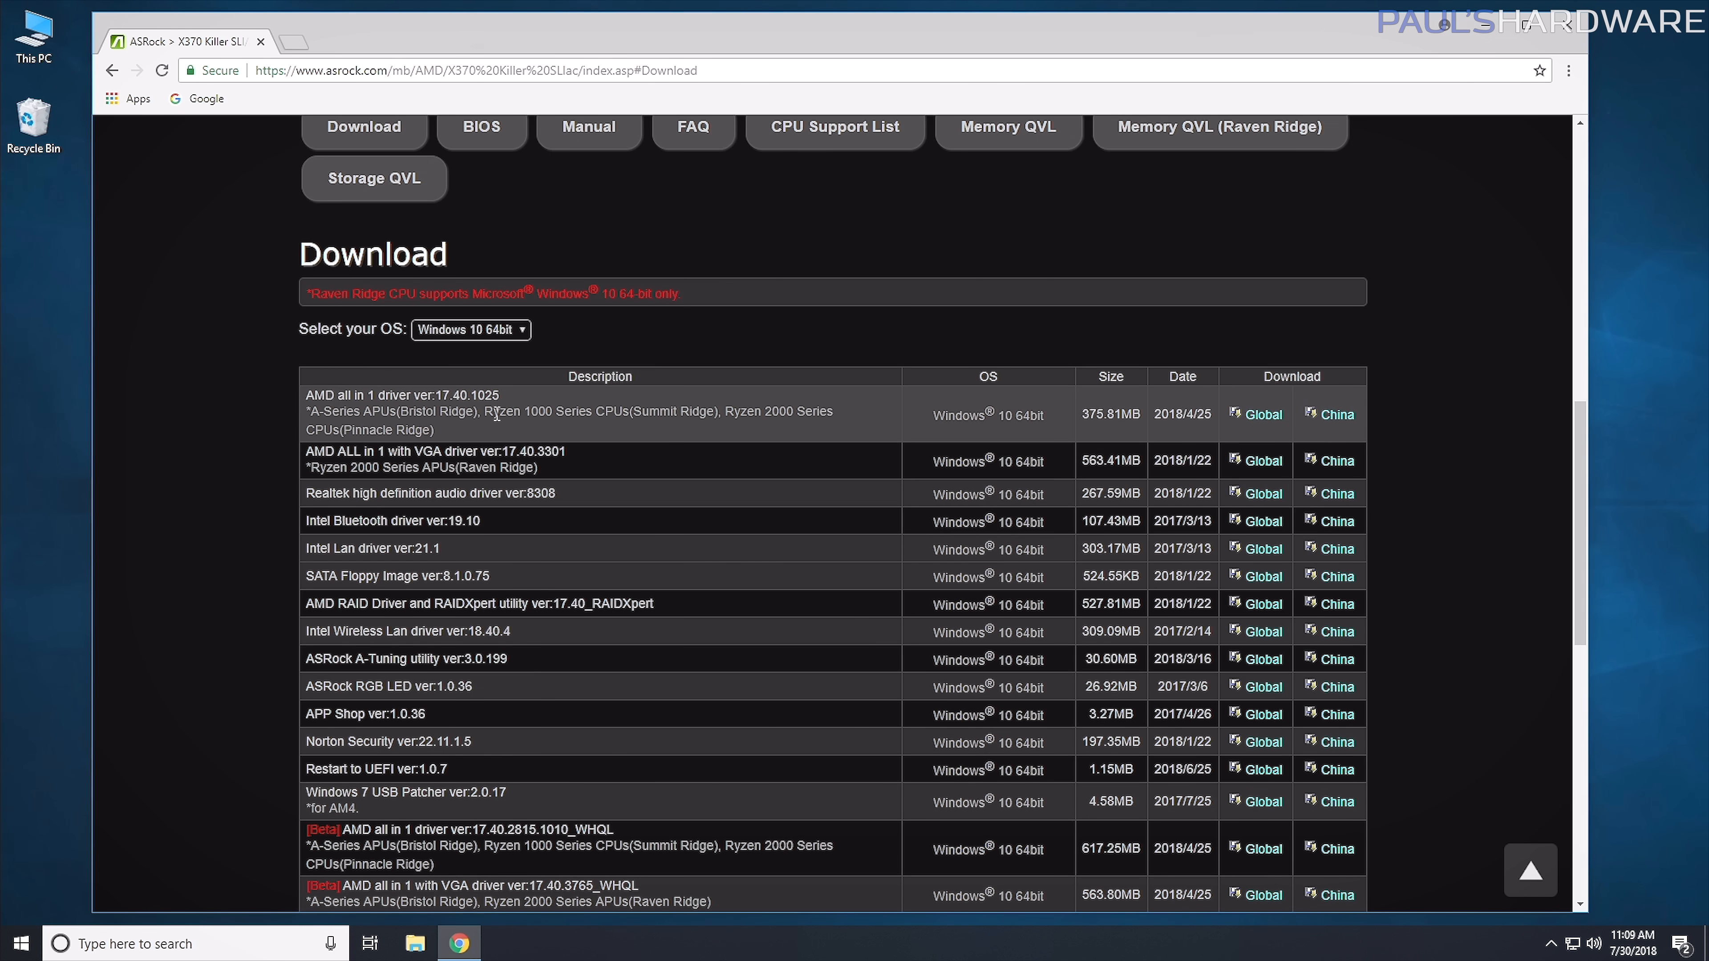
pyautogui.moveTo(38, 332)
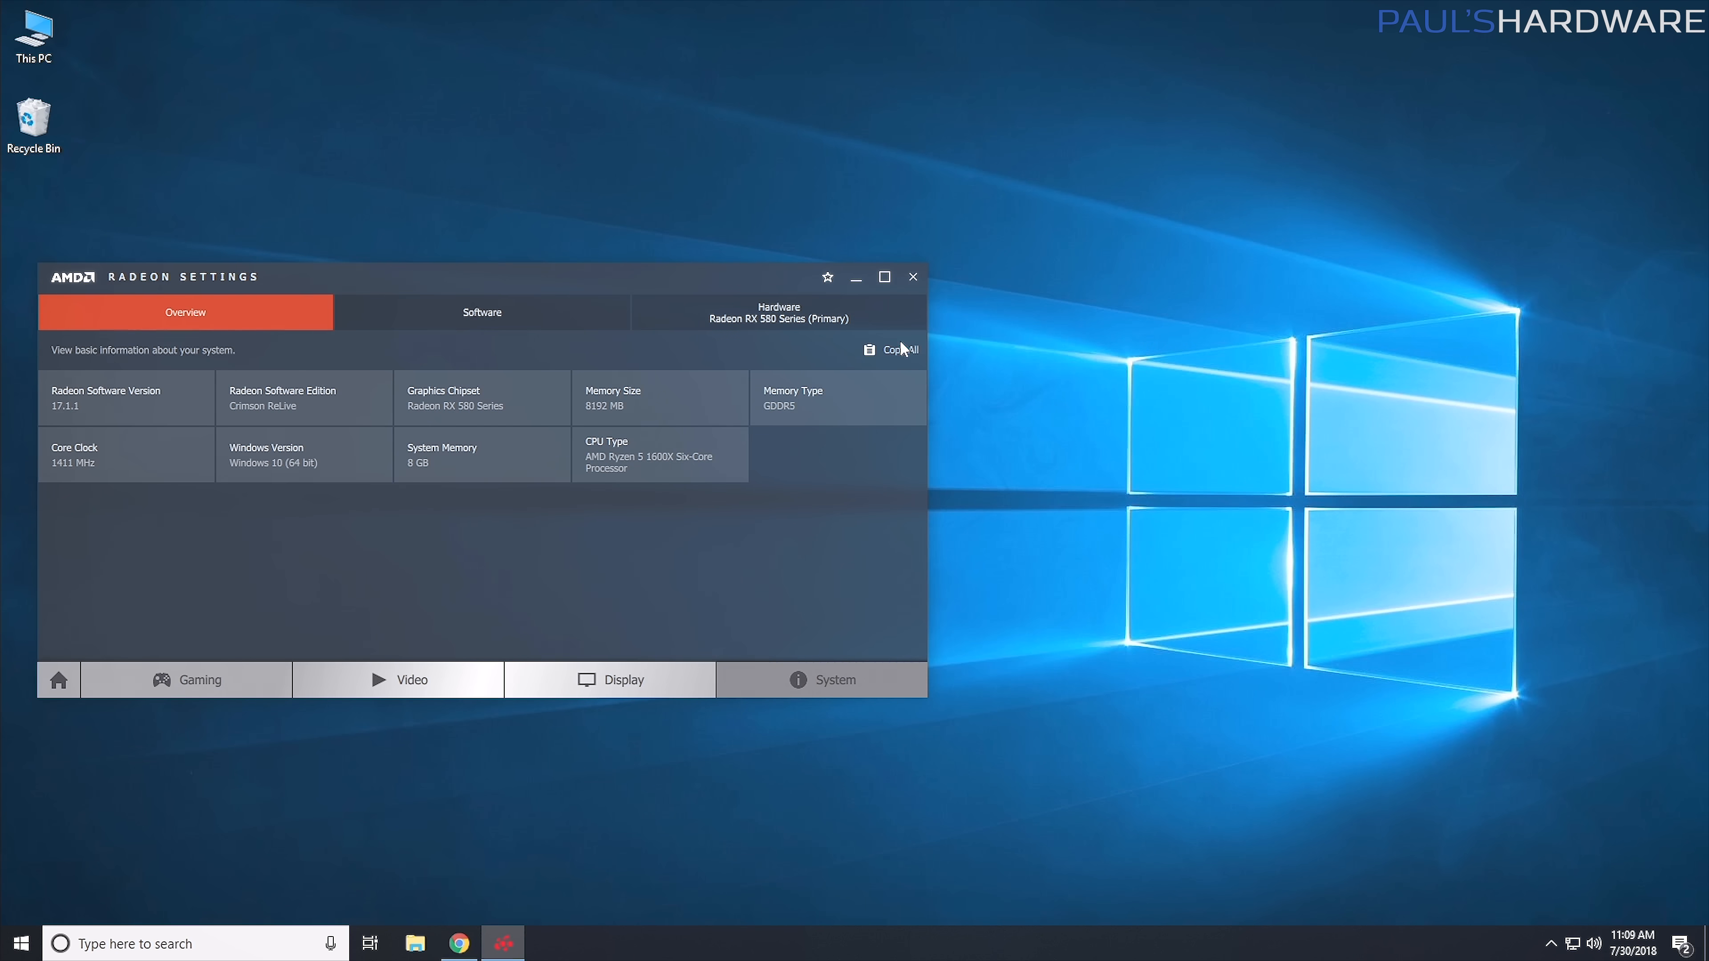
pyautogui.moveTo(128, 515)
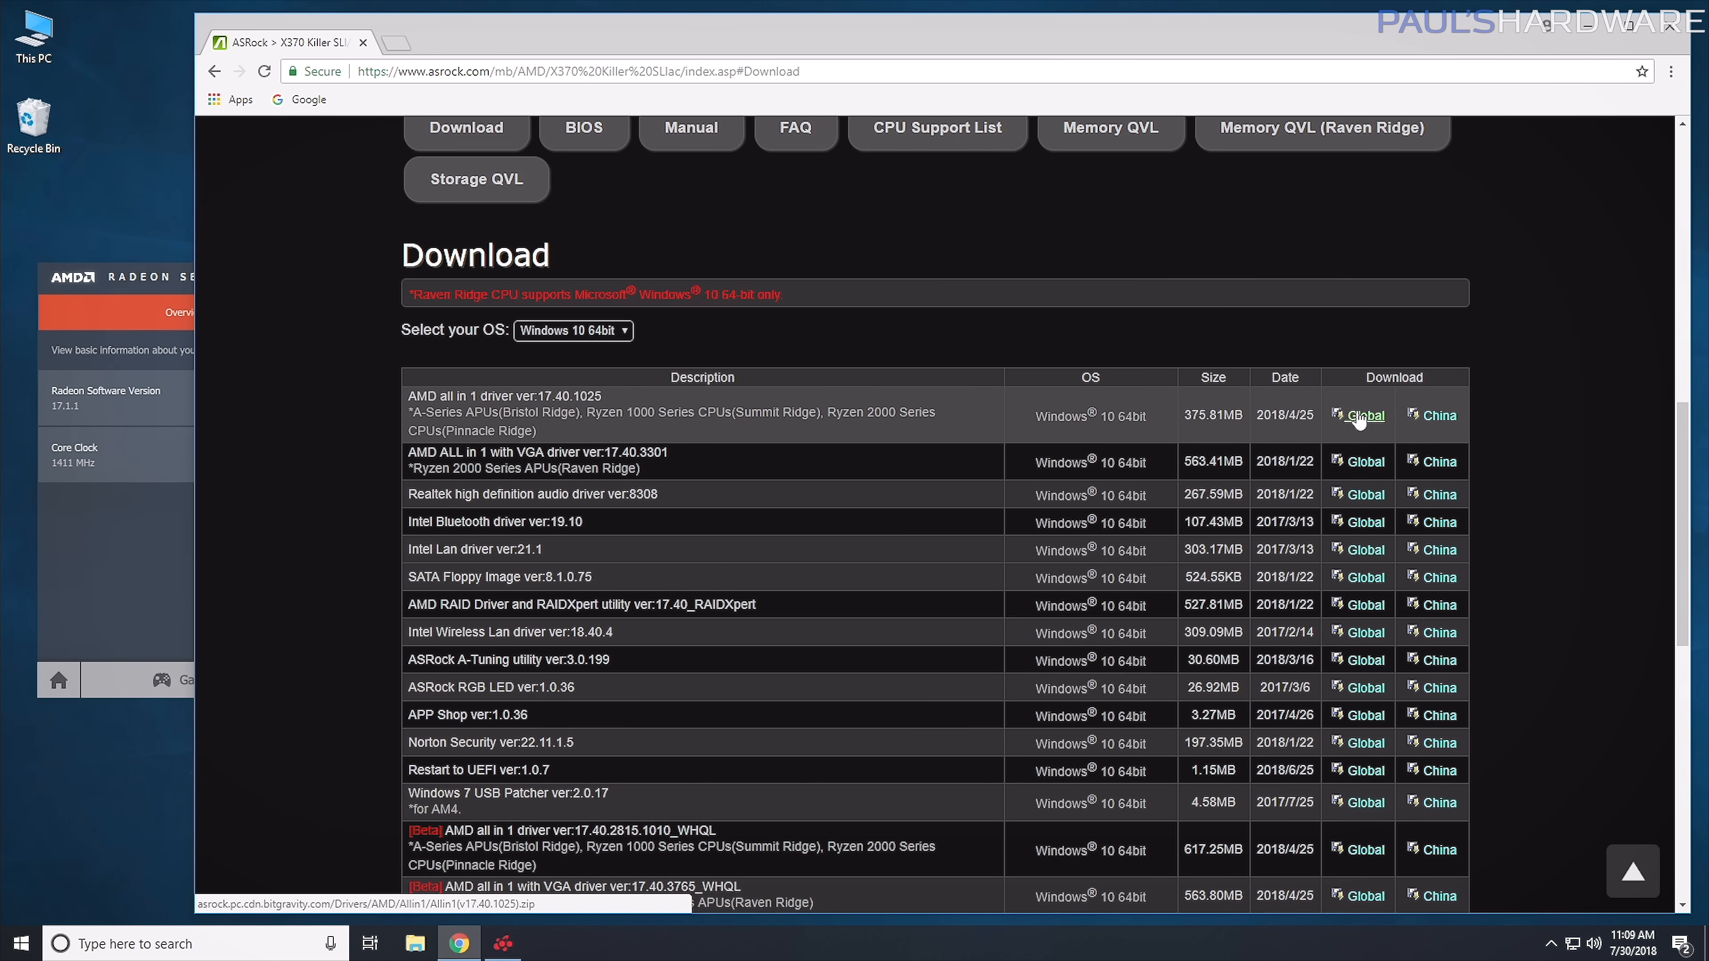
# Download the AMD all in 1 driver ver:17.40.1025 via the Global link.
pyautogui.click(1363, 416)
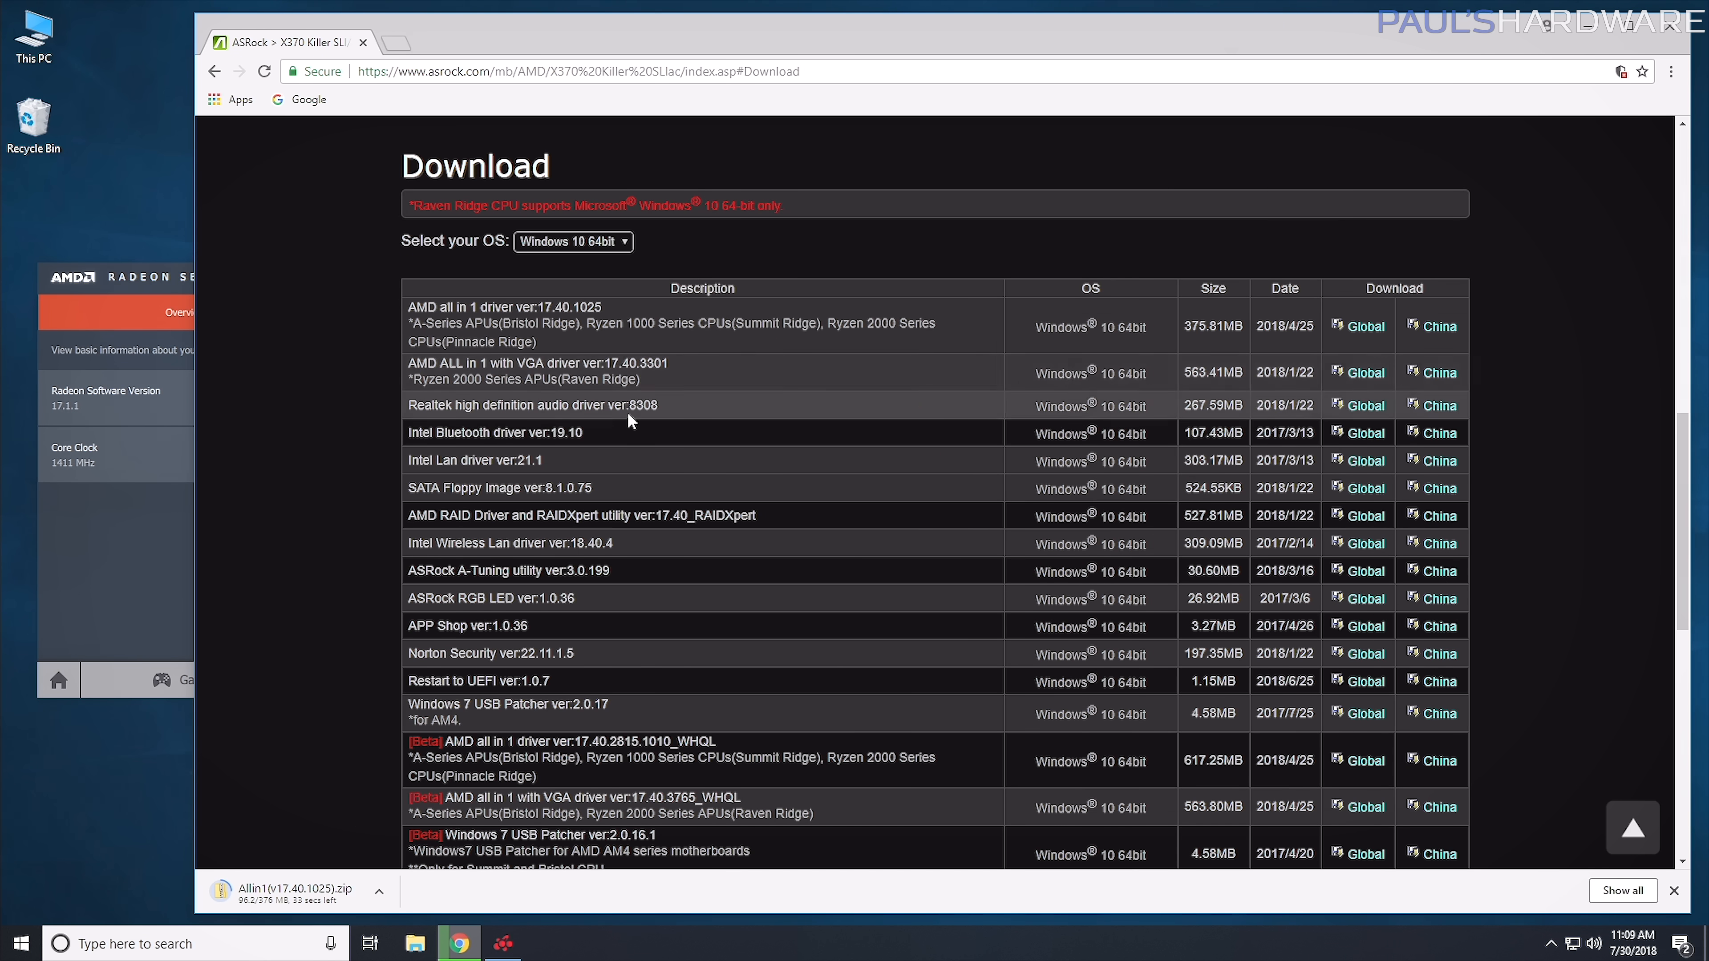
pyautogui.moveTo(879, 407)
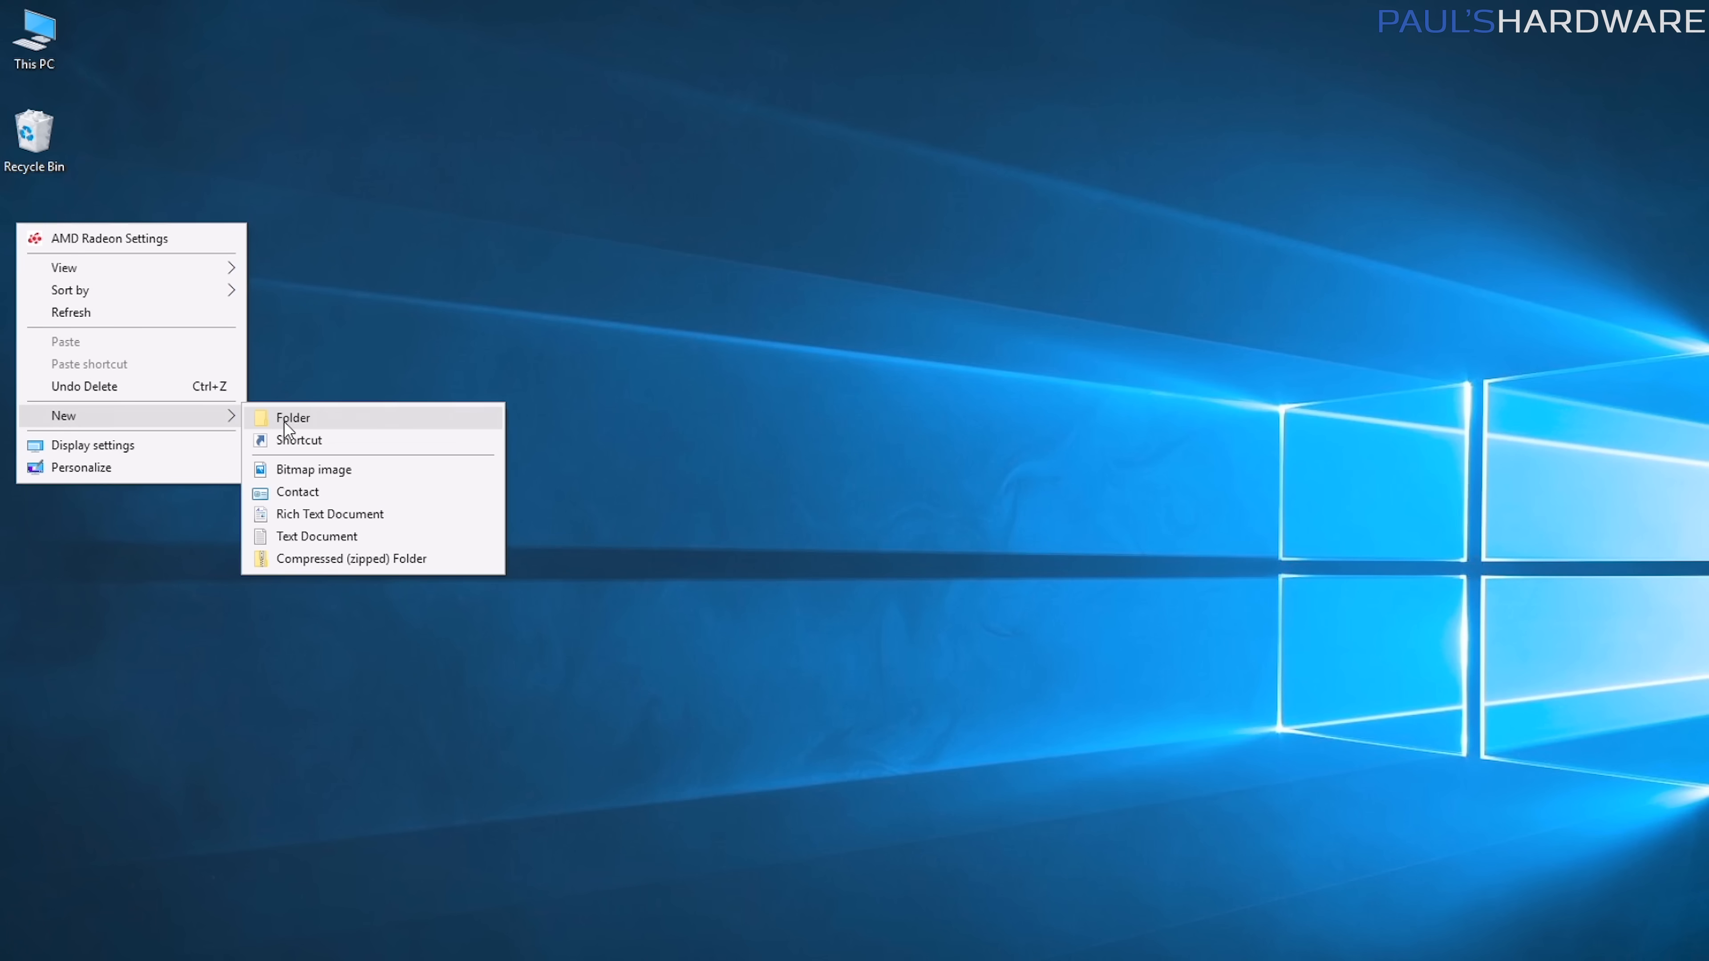
# Create a desktop drivers folder and launch Setup.exe from Allin1(v17.40.1025).
pyautogui.click(292, 417)
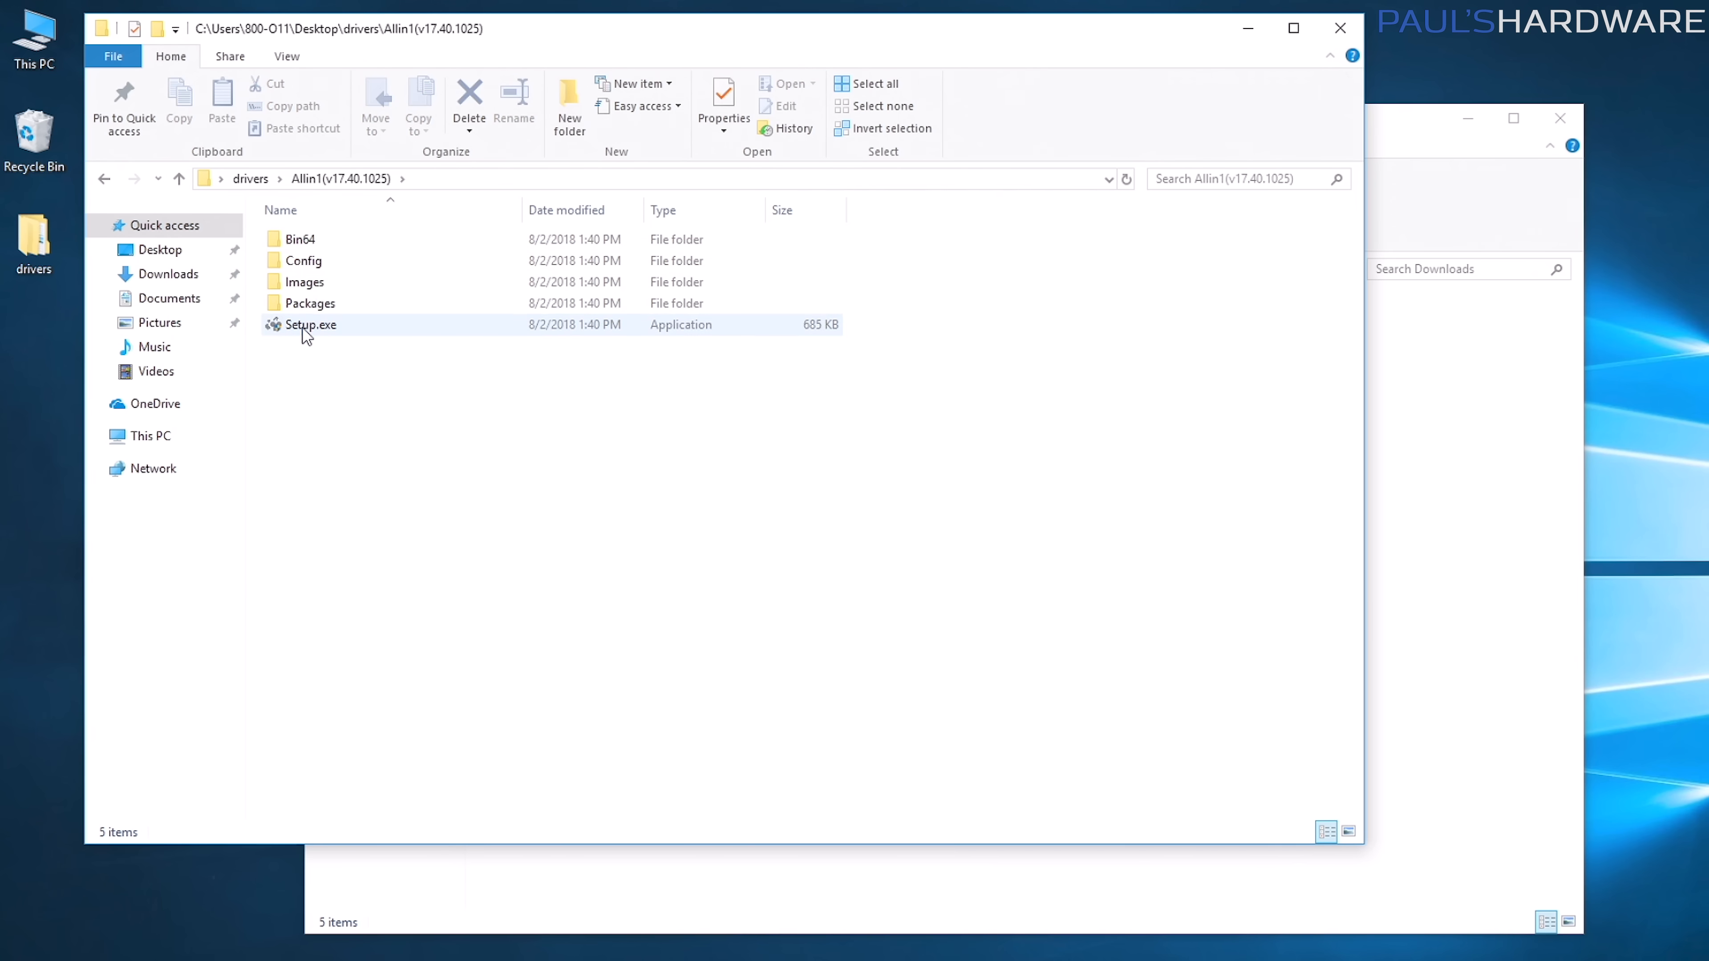
pyautogui.doubleClick(311, 325)
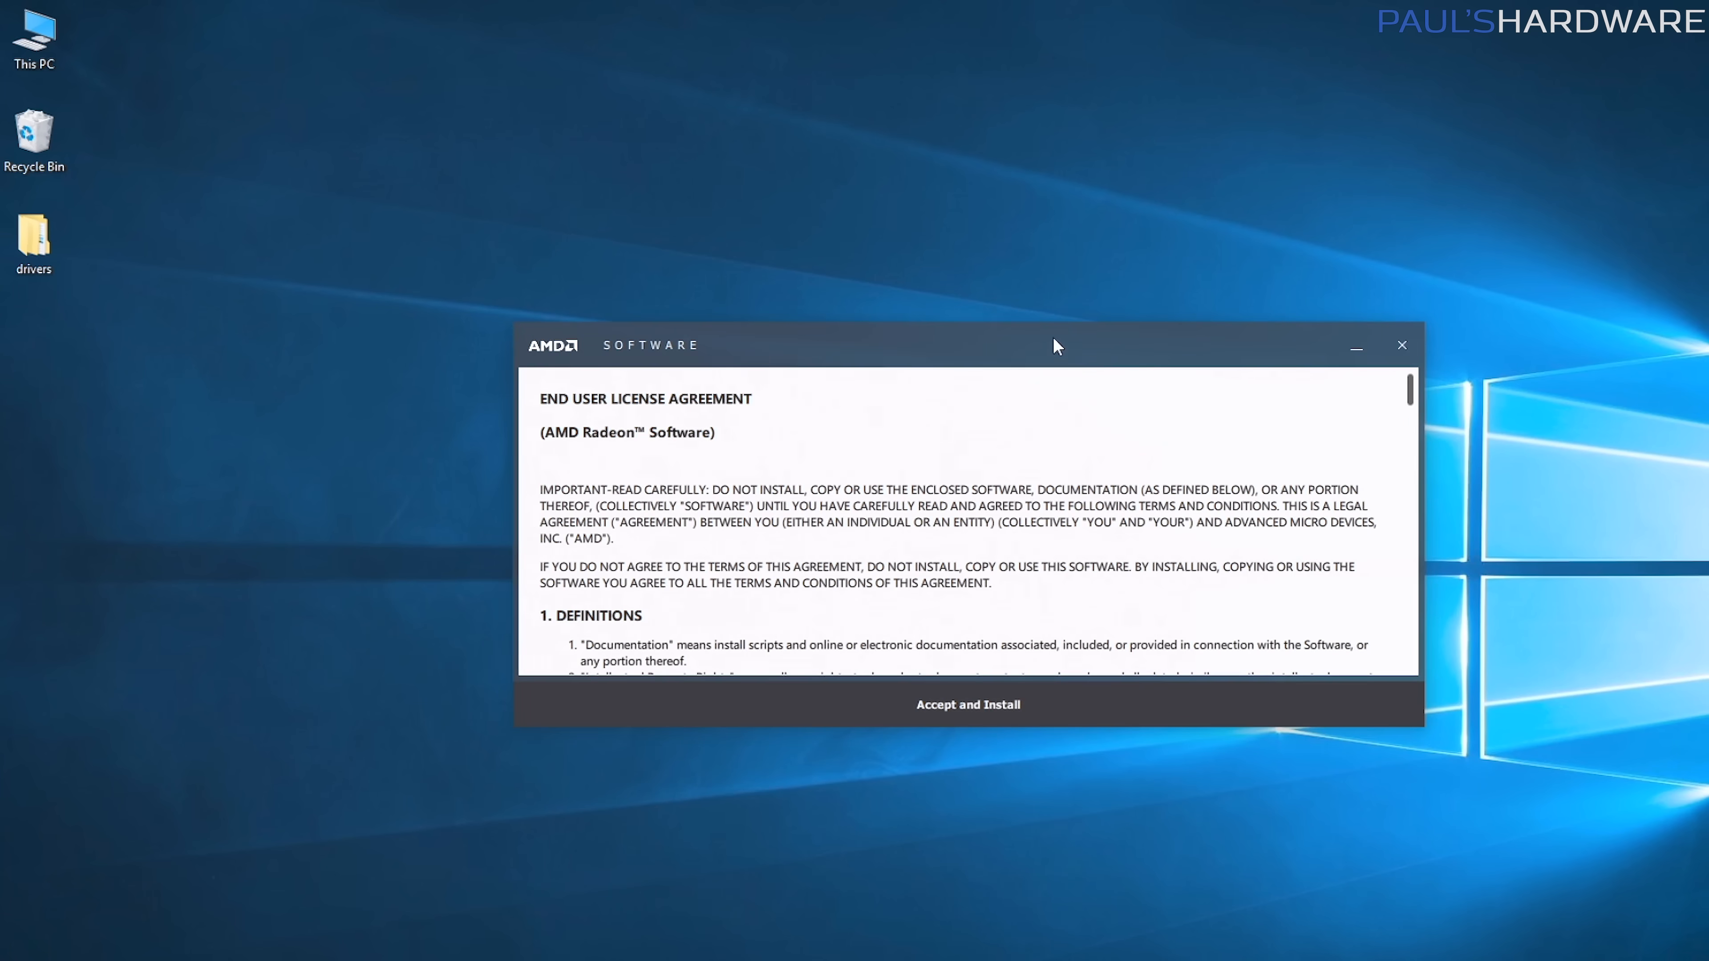
# Accept and install the Radeon Software package, then restart the computer.
pyautogui.click(967, 705)
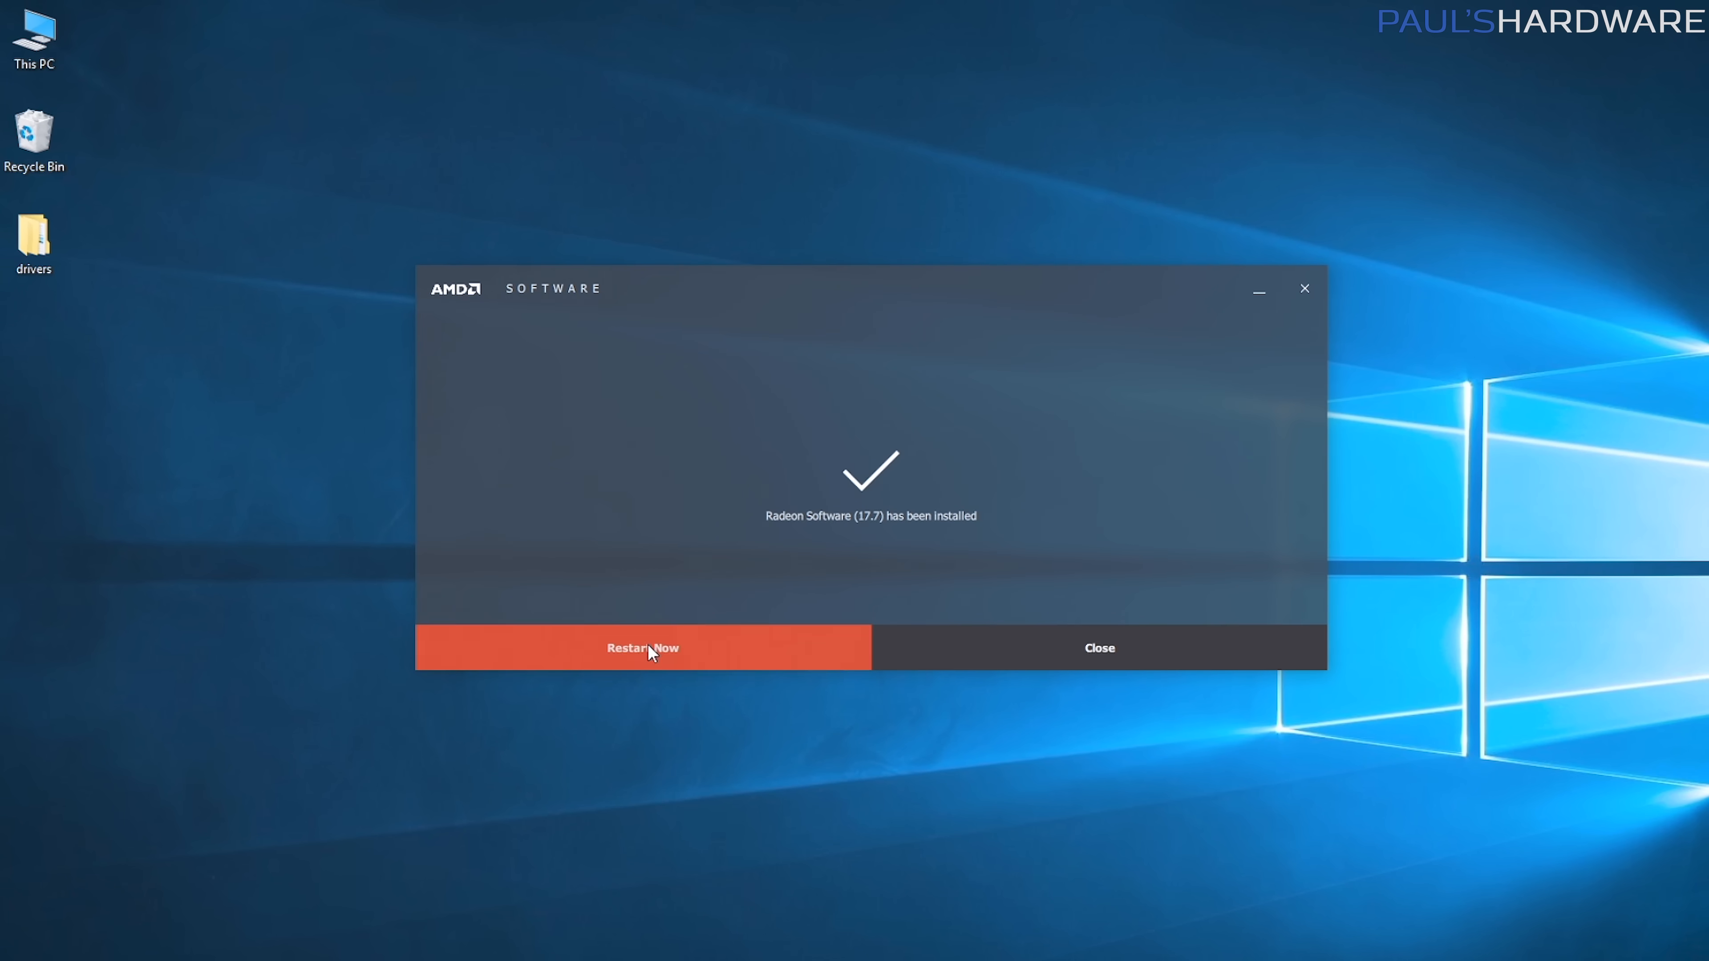
pyautogui.click(641, 647)
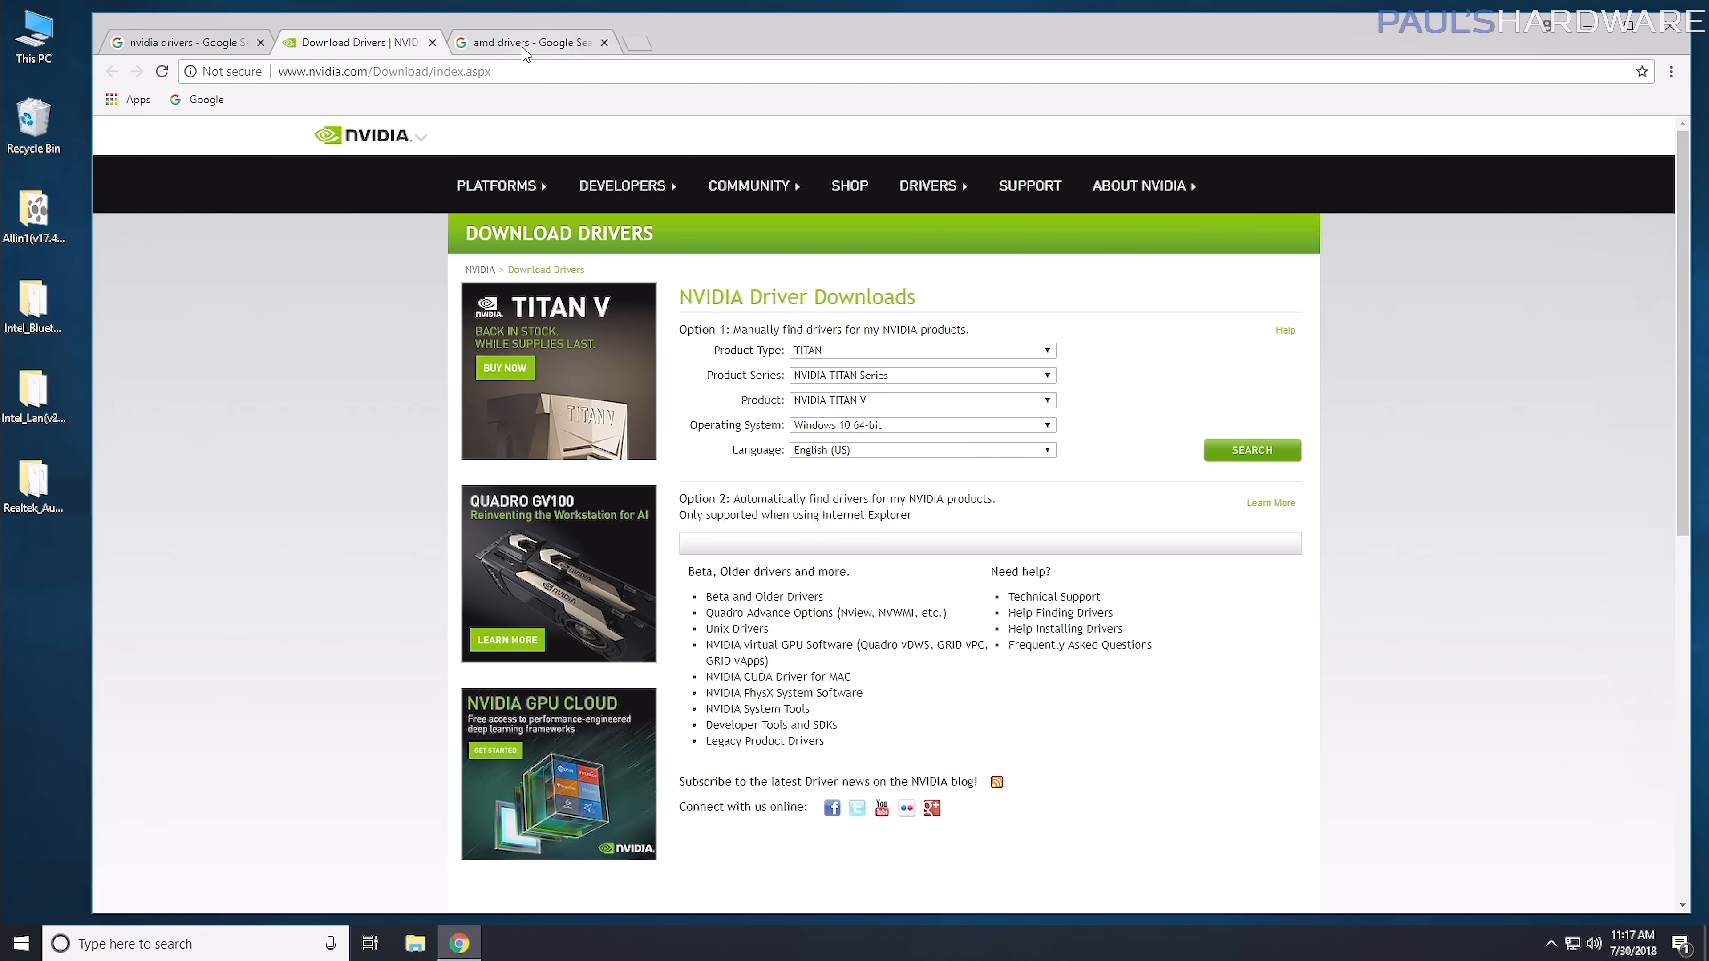
# Reach AMD Support's Download Drivers page from the amd drivers search results.
pyautogui.click(526, 42)
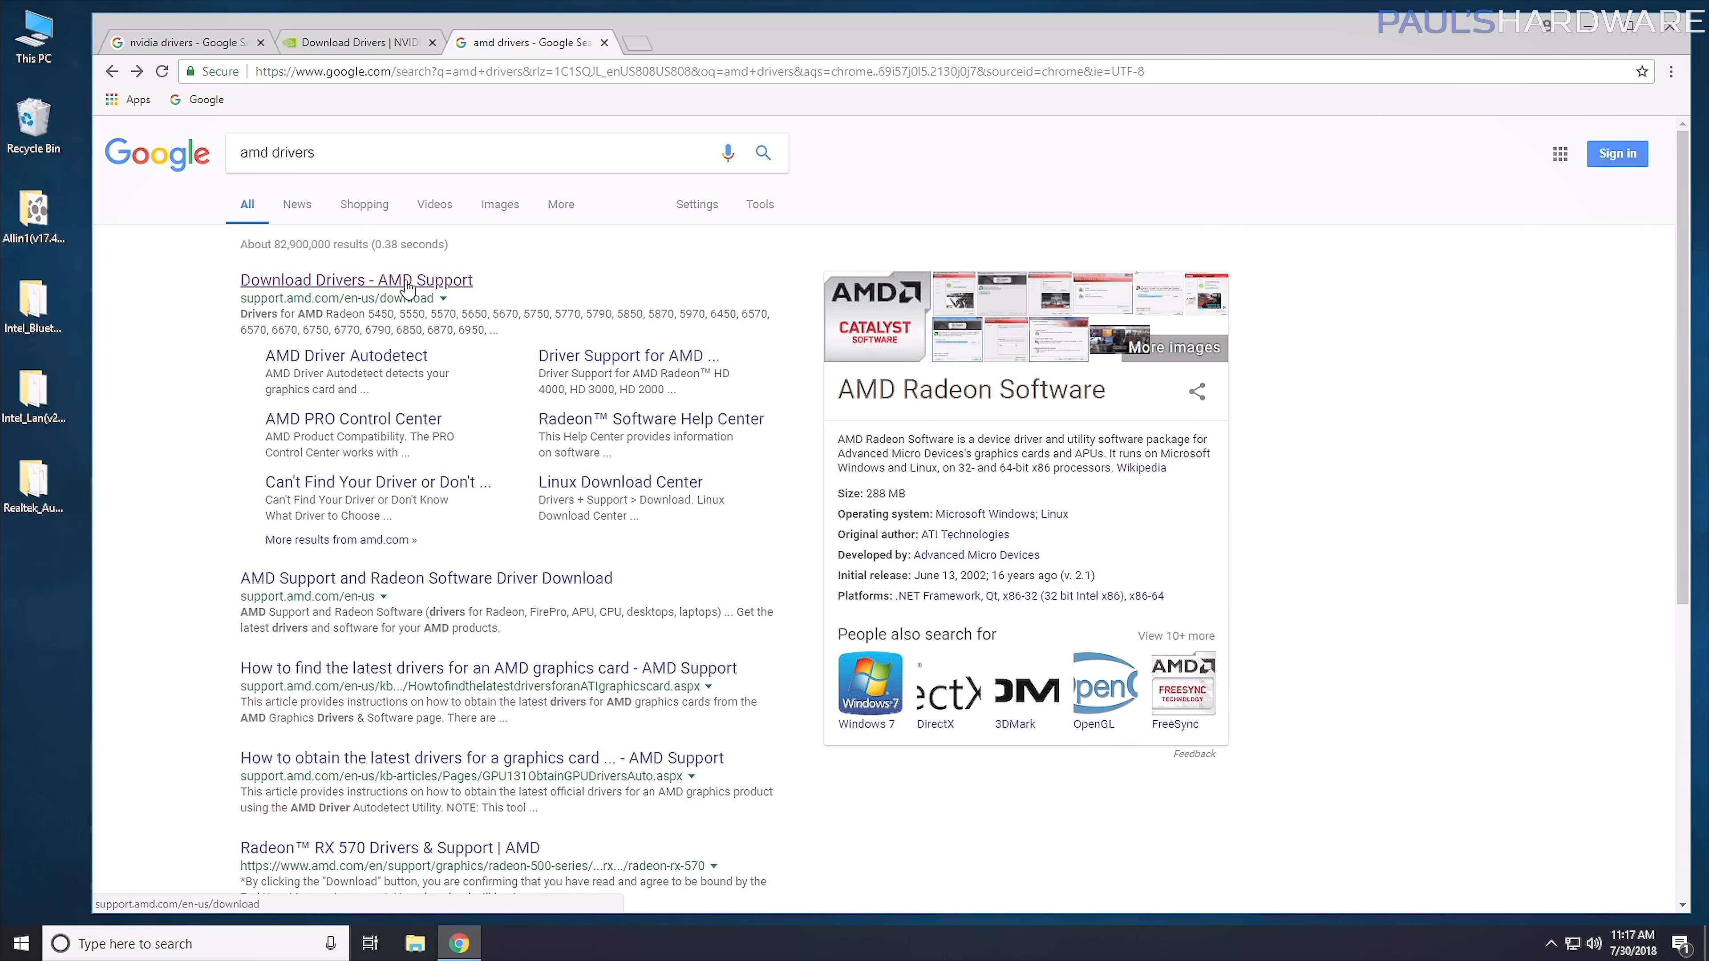
pyautogui.click(355, 281)
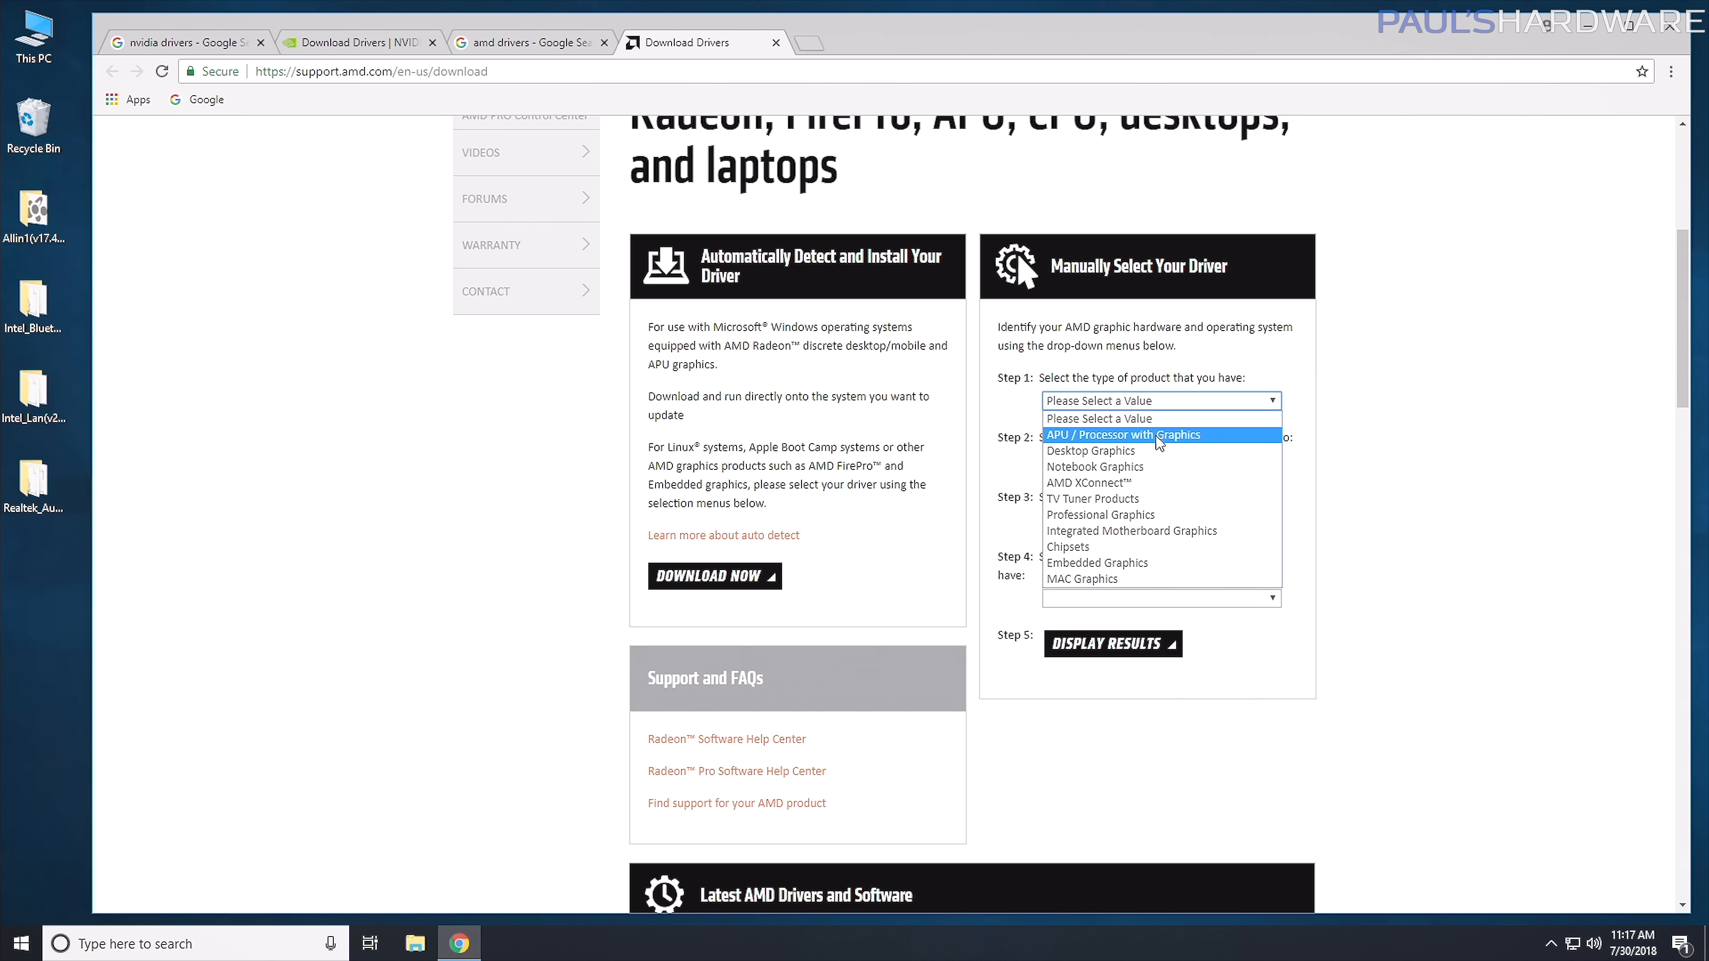
# Select Desktop Graphics, Radeon RX Series, Radeon RX 5xx Series, Windows 10 - 64 Bit.
pyautogui.click(1090, 450)
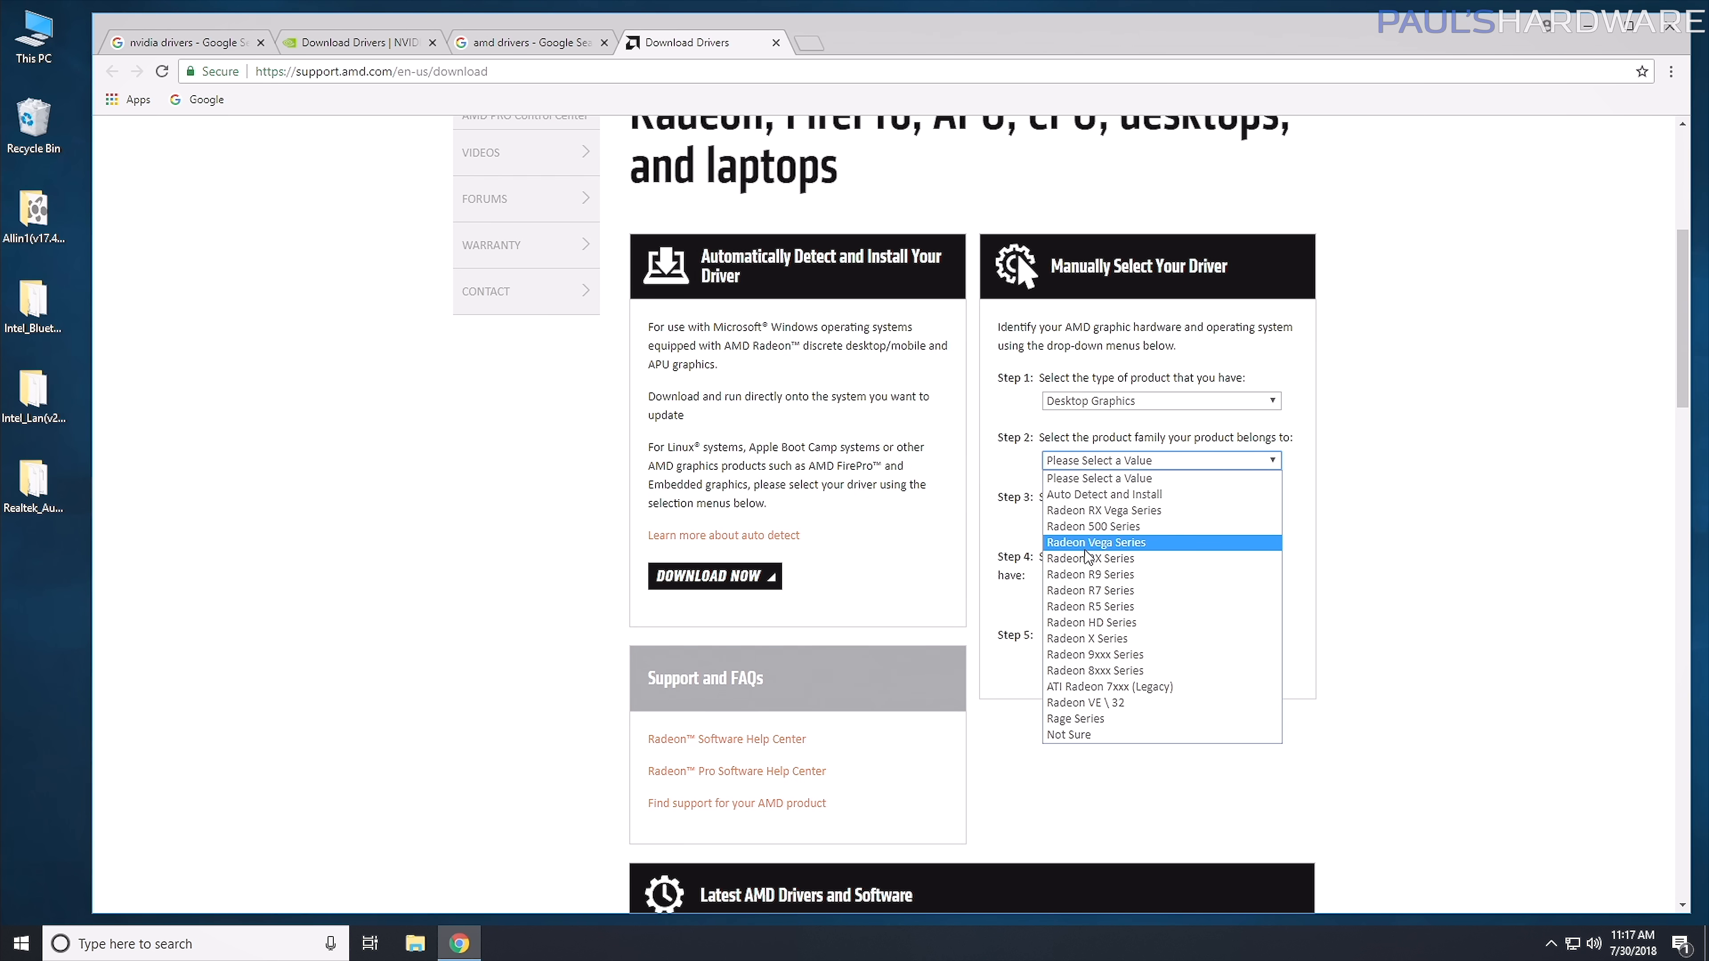
pyautogui.click(1093, 526)
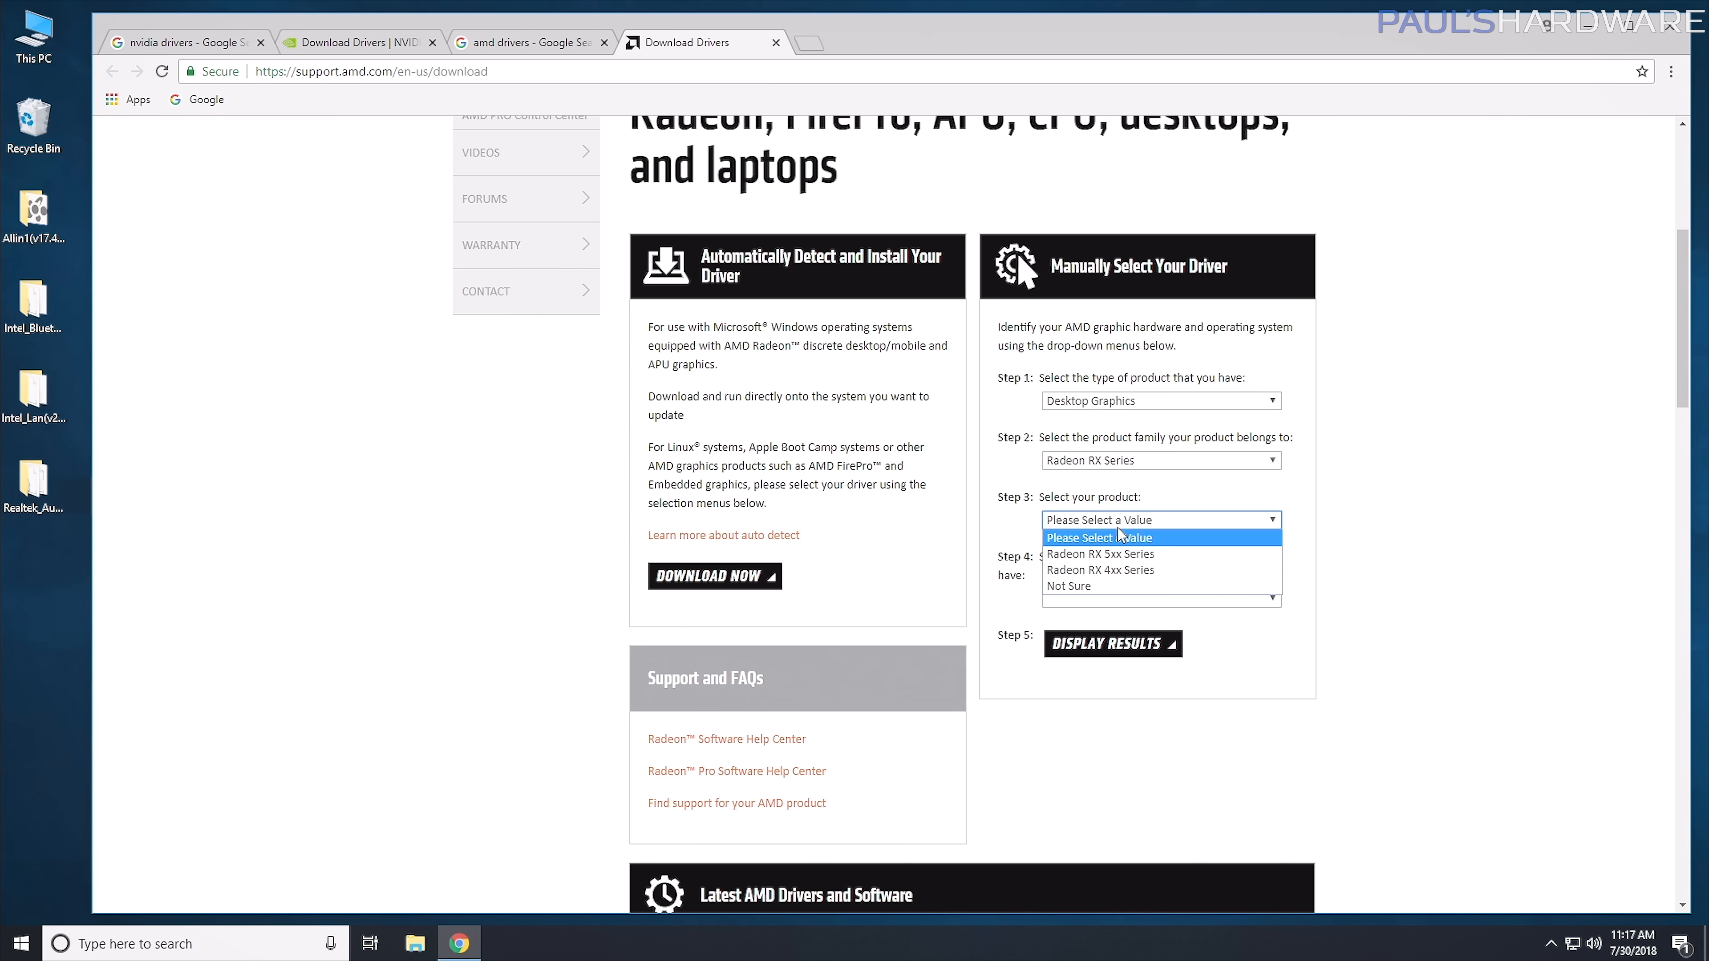
pyautogui.click(1099, 554)
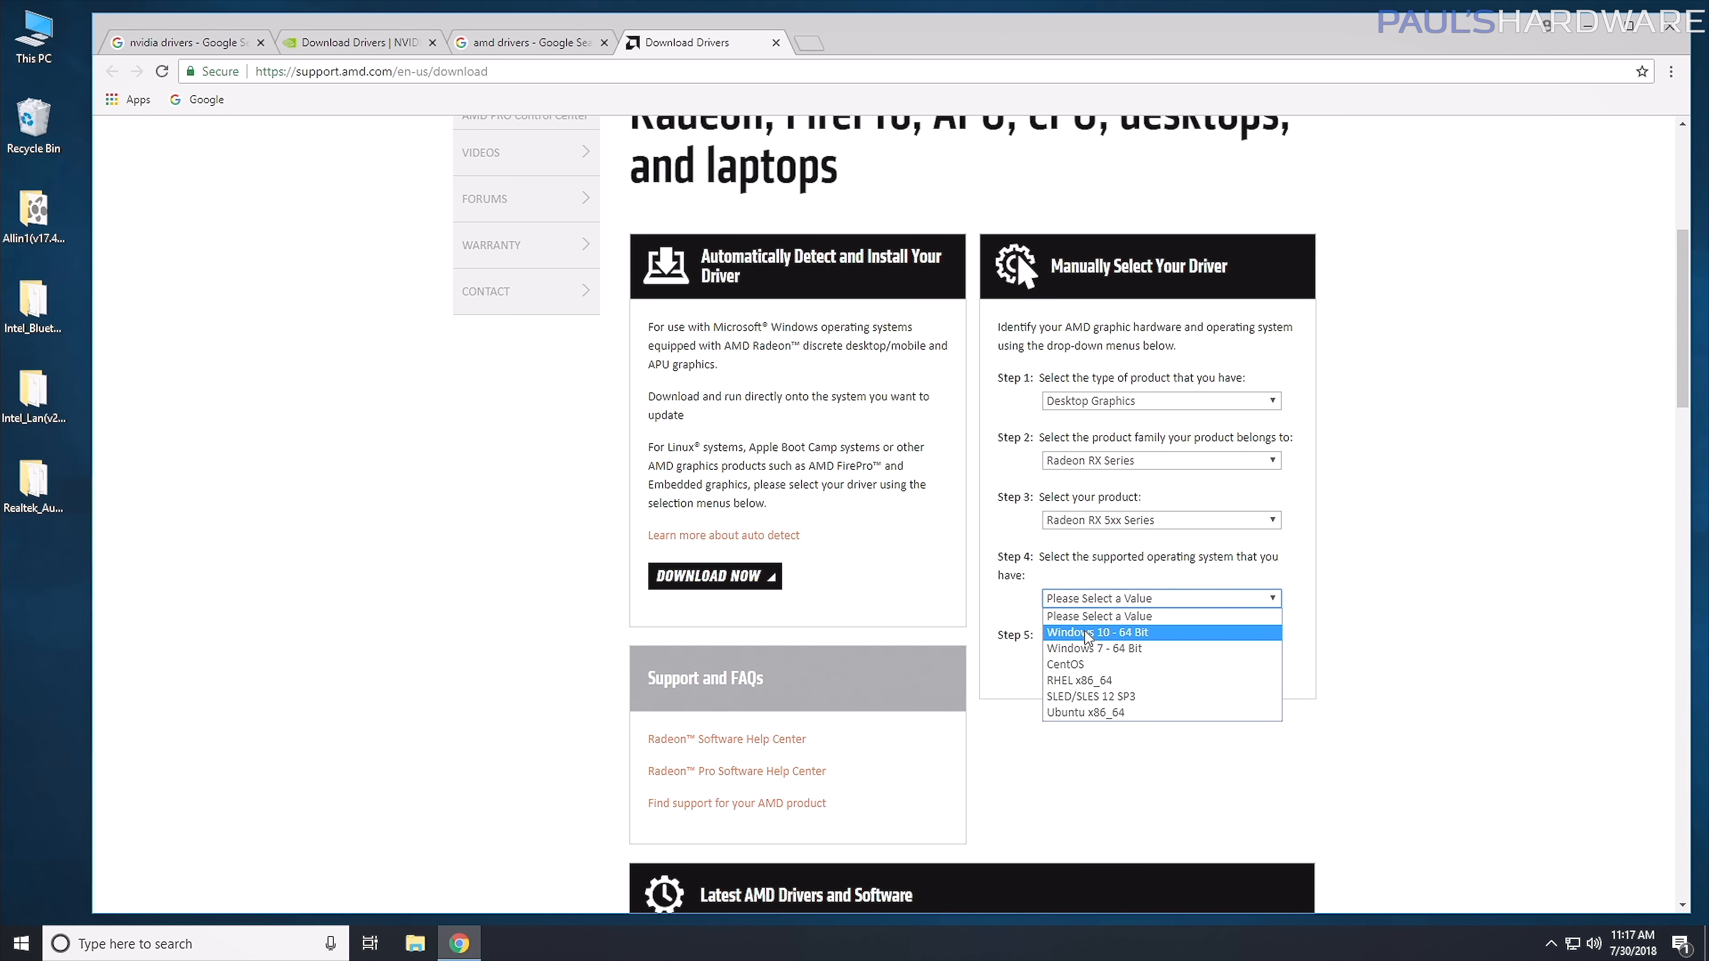
pyautogui.click(1088, 633)
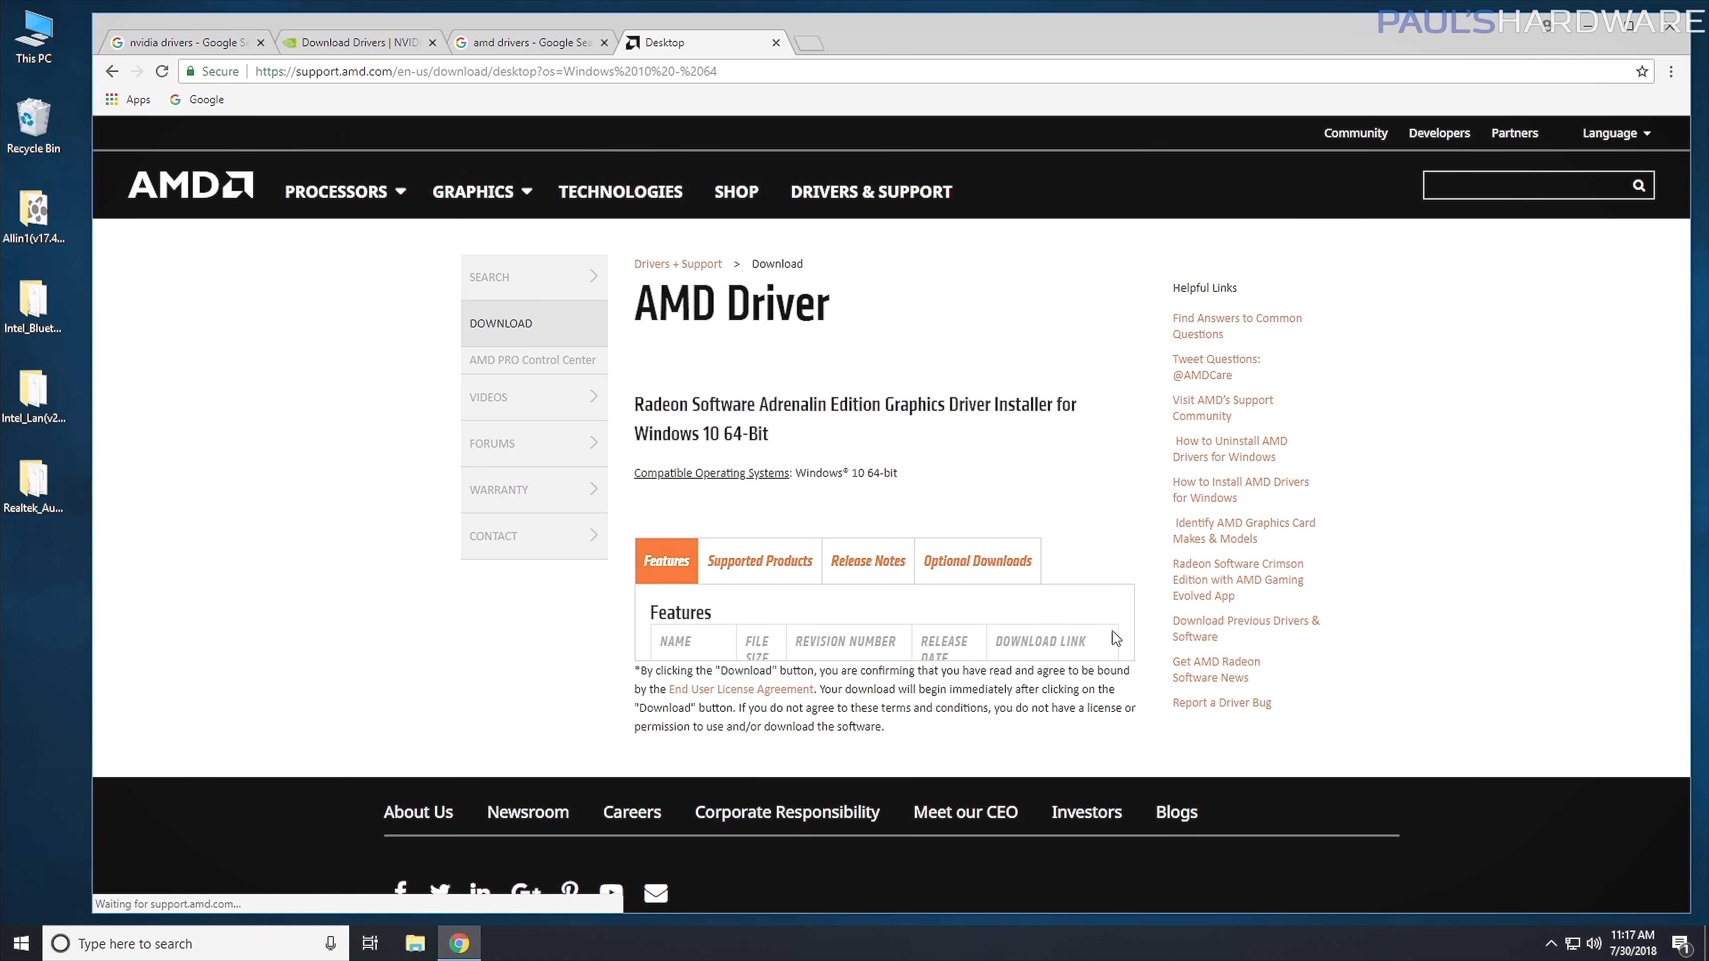
# Download Adrenalin Edition 18.7.1 Optional, dismiss the sign-up popup, and browse This PC.
pyautogui.scroll(-3)
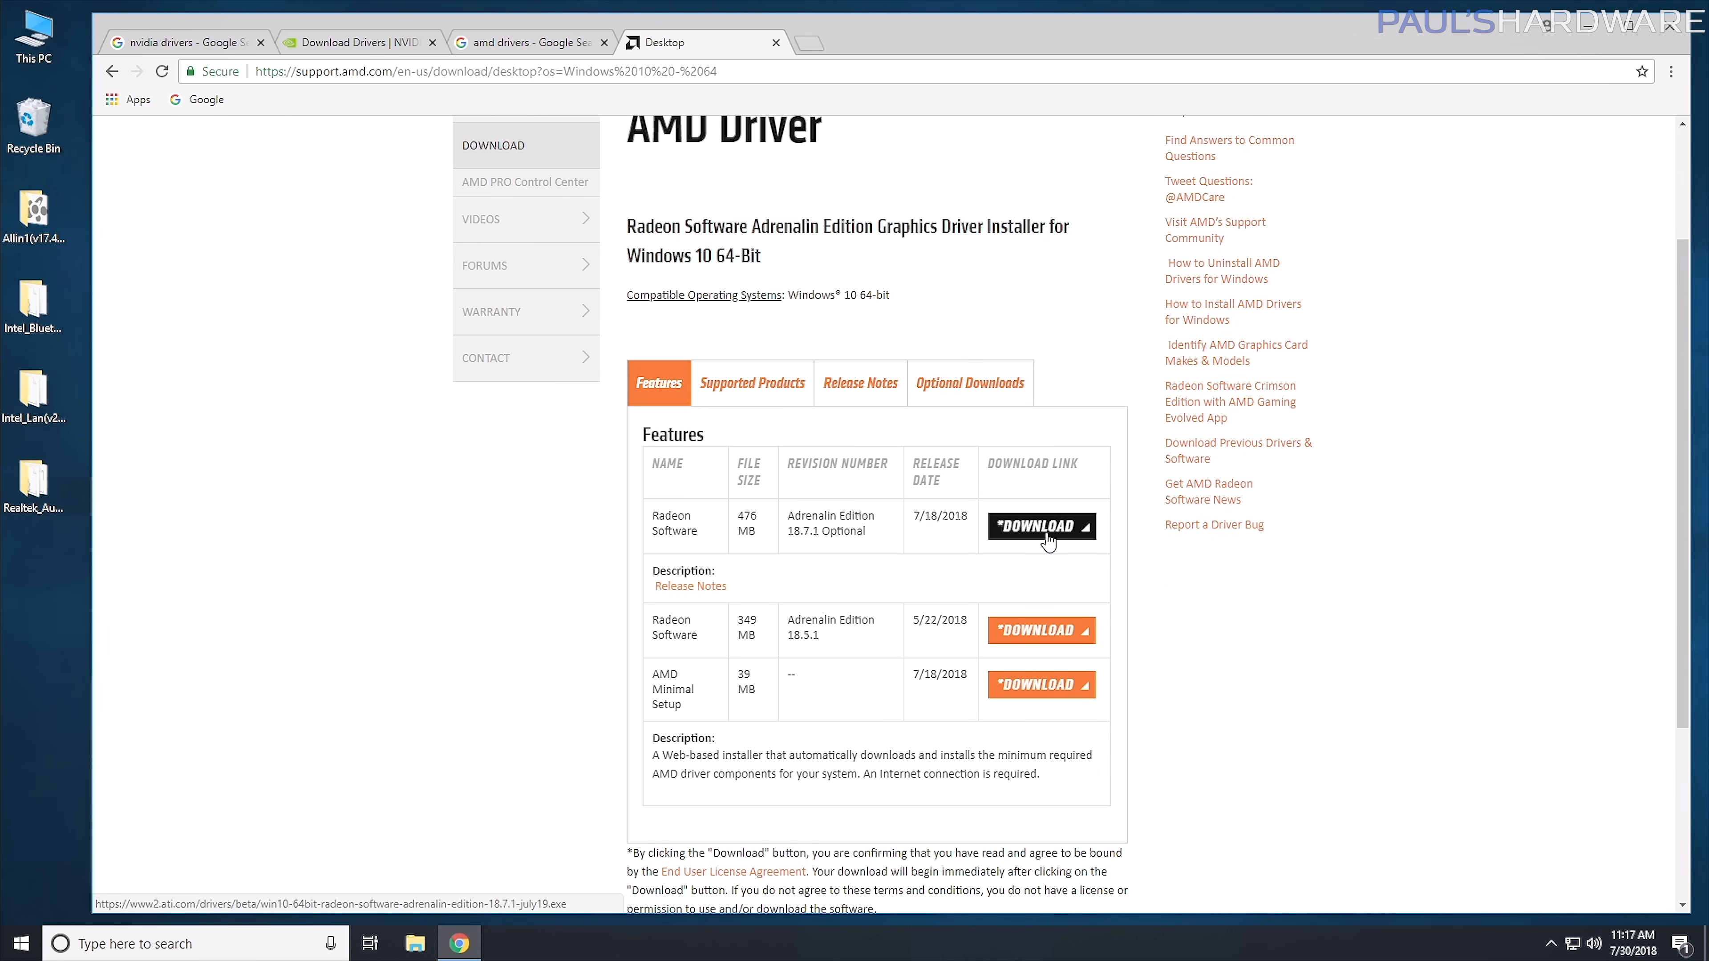
pyautogui.click(1039, 527)
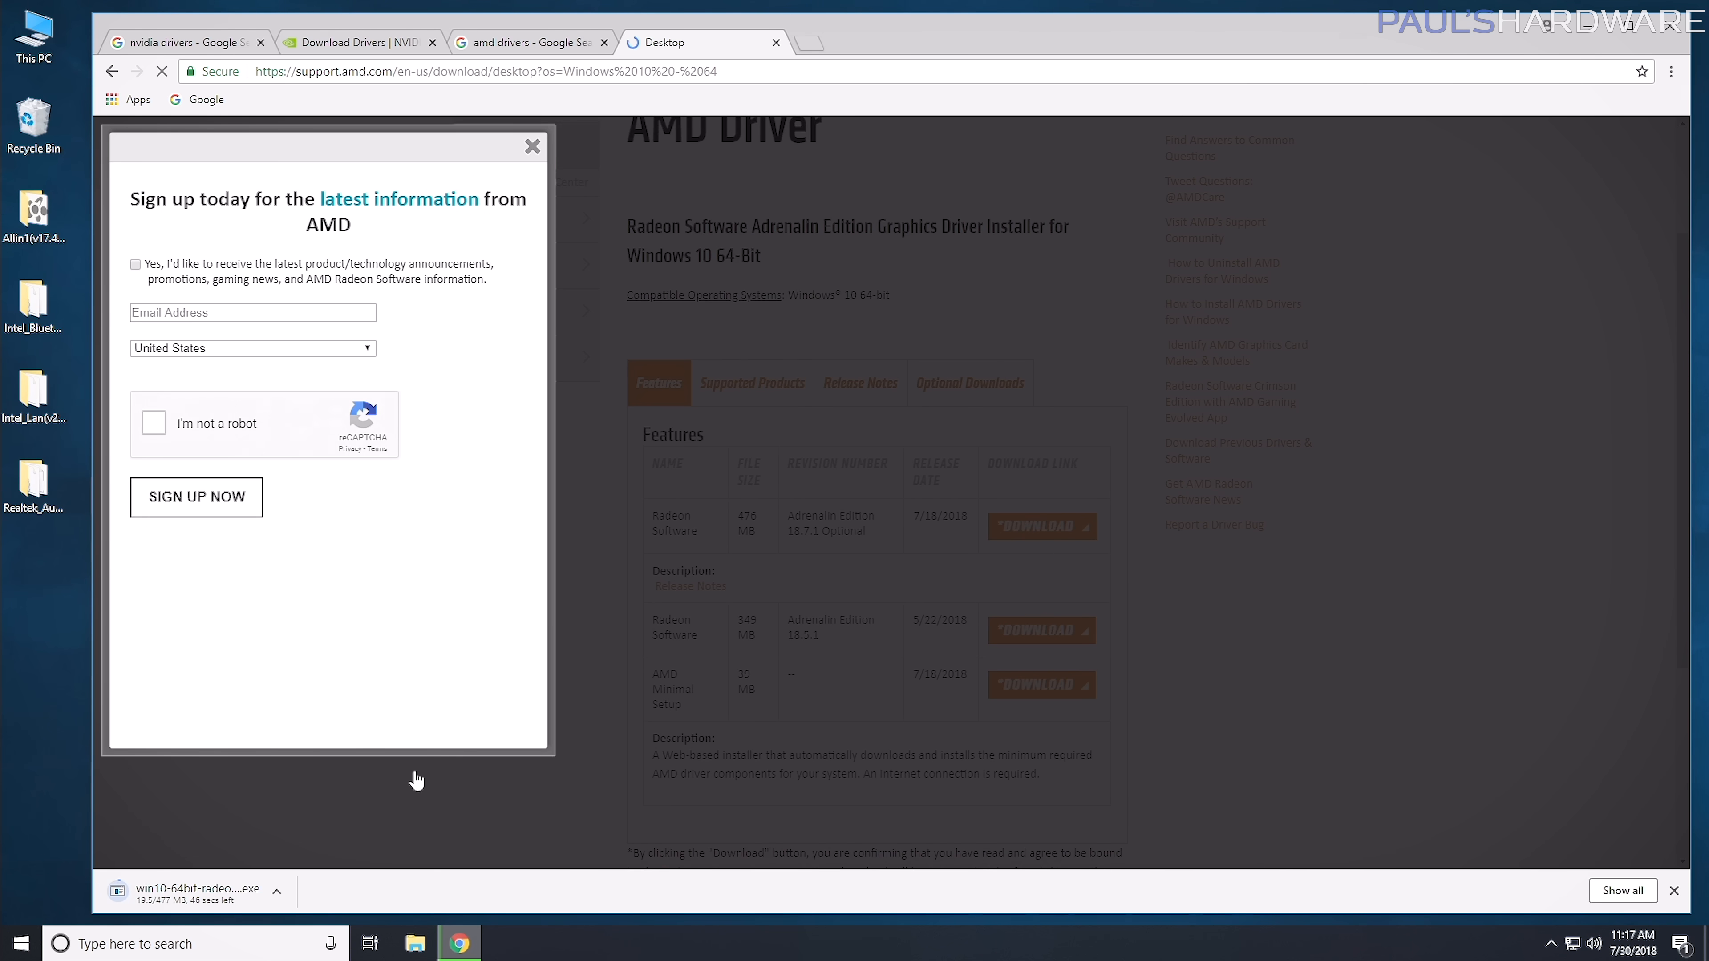
pyautogui.click(533, 146)
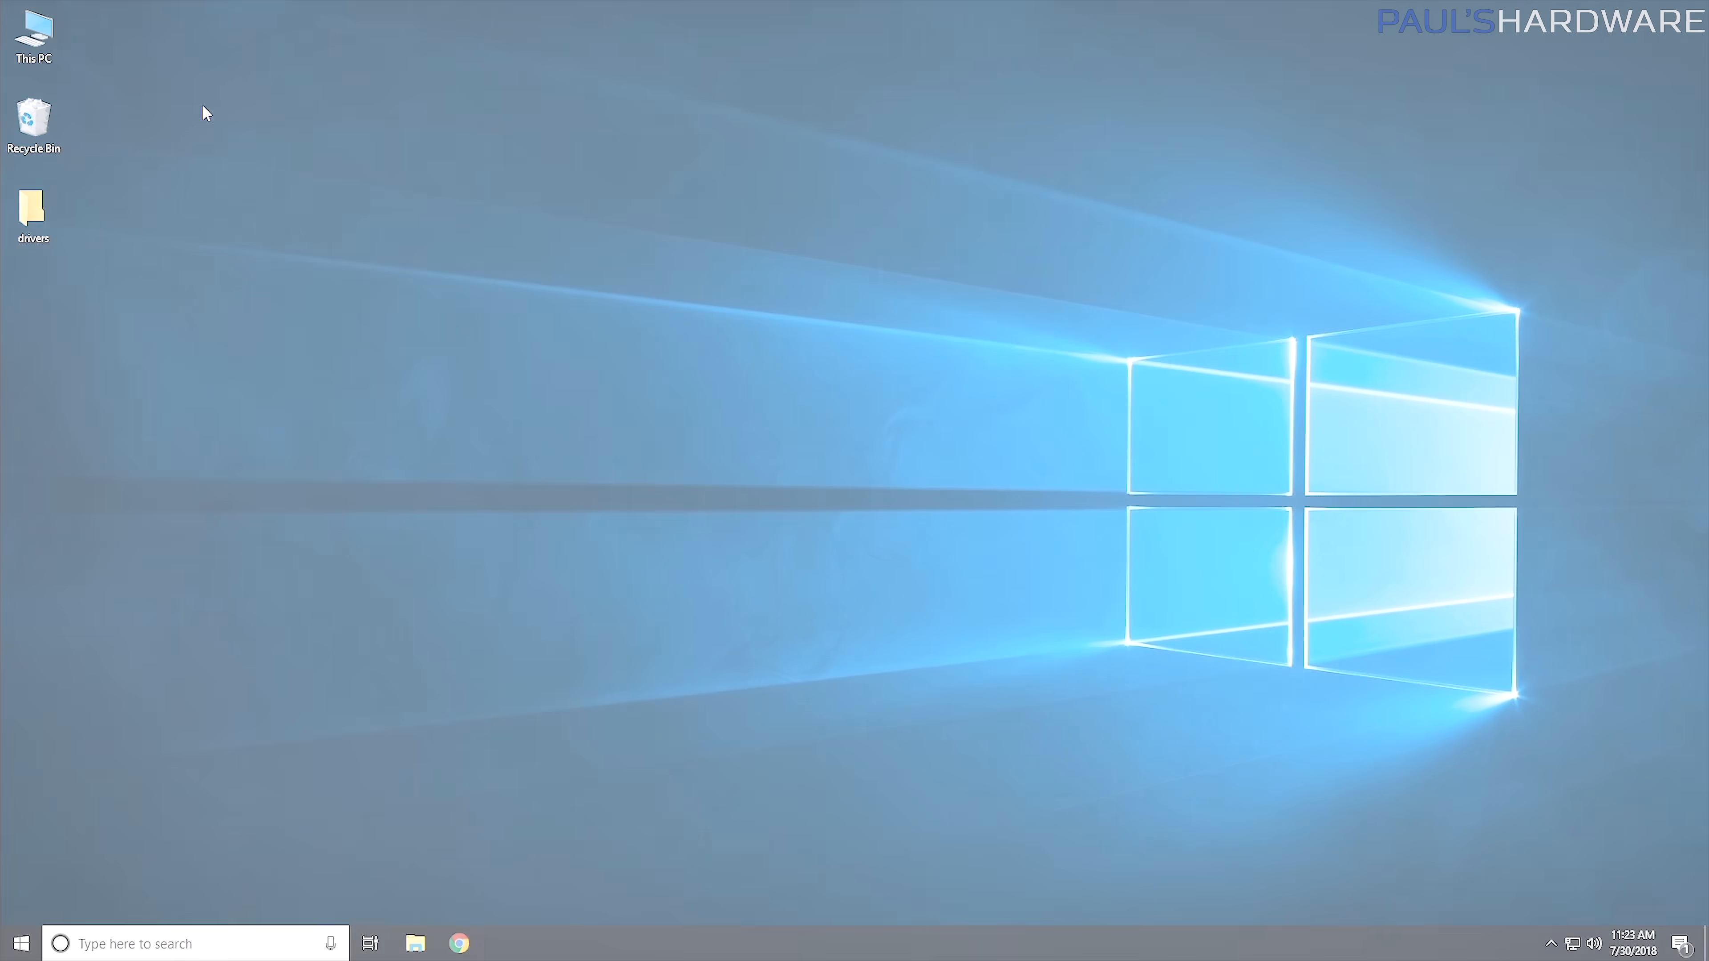
pyautogui.doubleClick(34, 33)
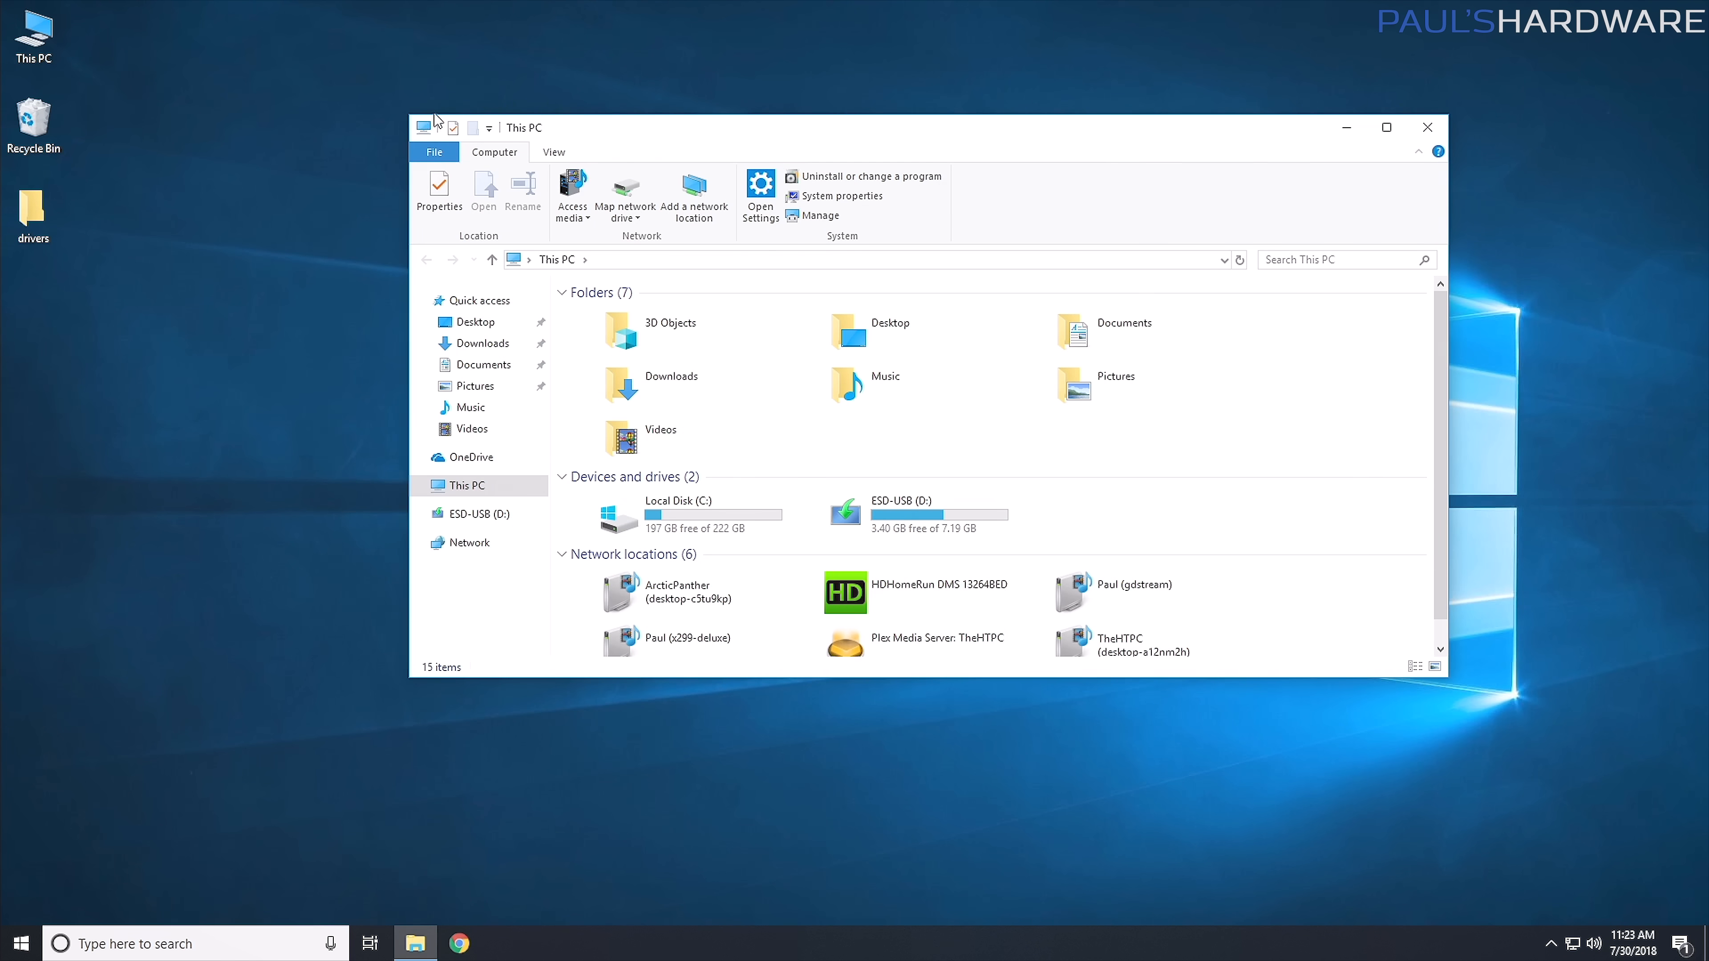